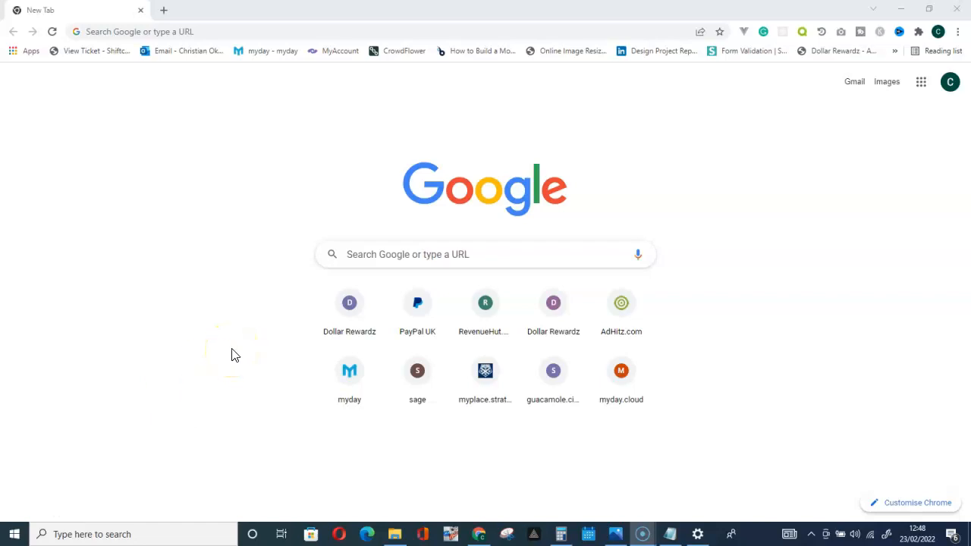
mouse_move(235, 355)
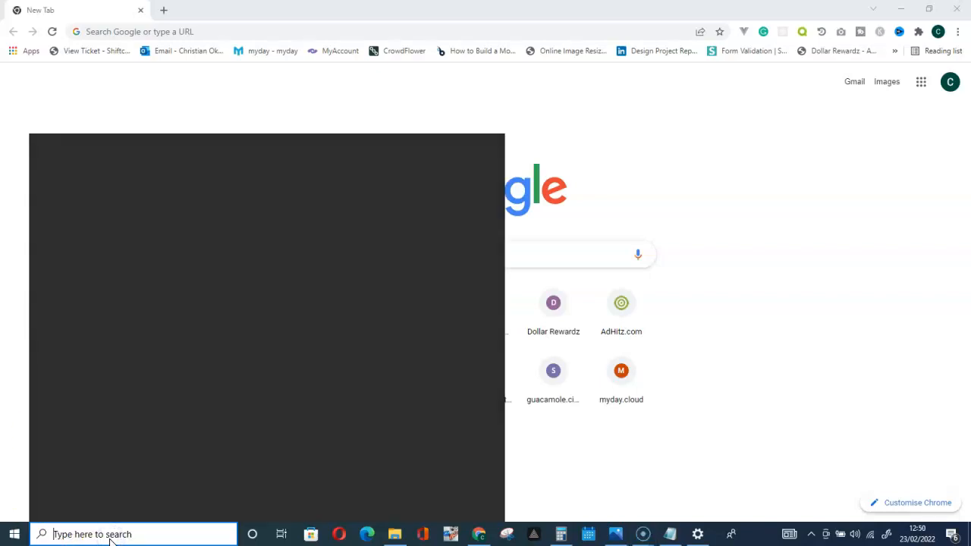
- Search Windows for 'cmd' to surface Command Prompt as the best match
text(cmd)
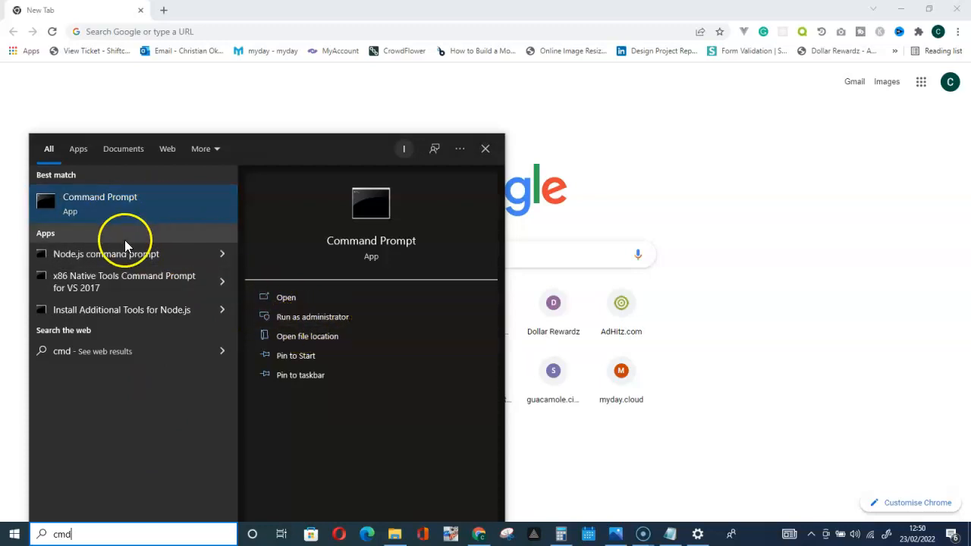
mouse_move(118, 205)
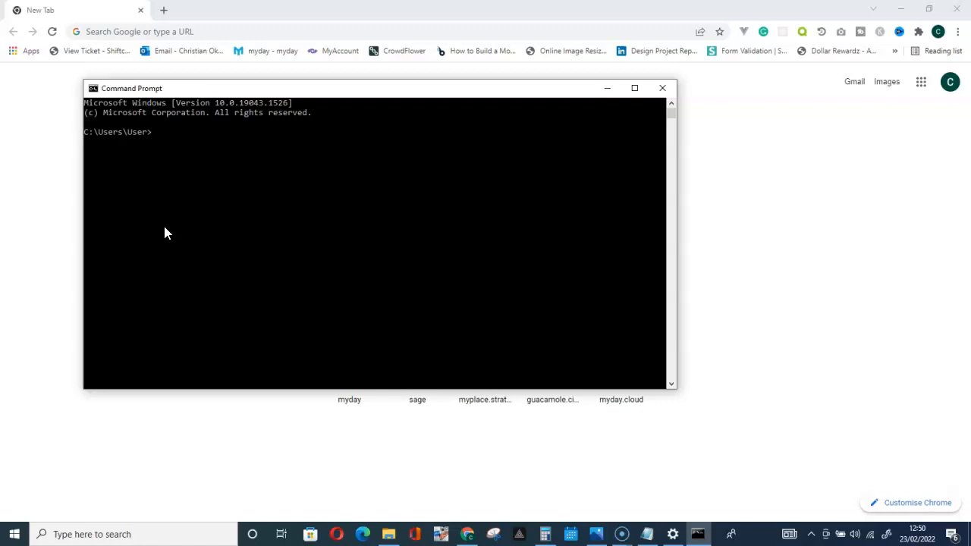
- Run lsnrctl status to report the Oracle 21 listener running with service XE
text(l)
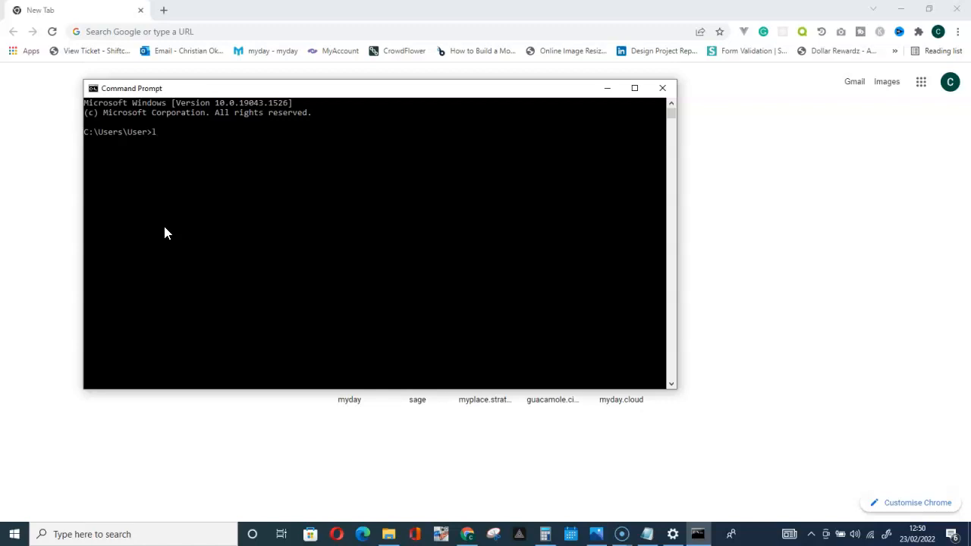
text(sn)
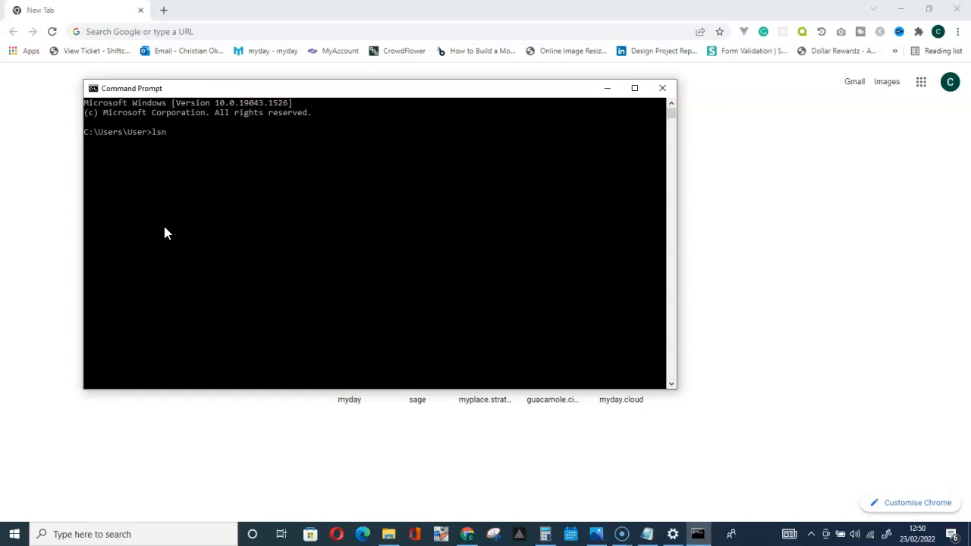
text(r)
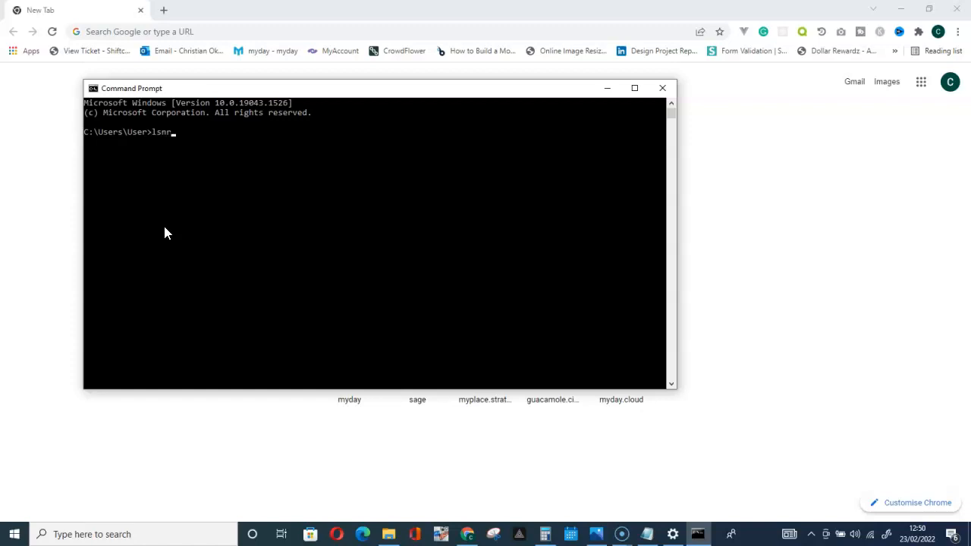
text(ctl)
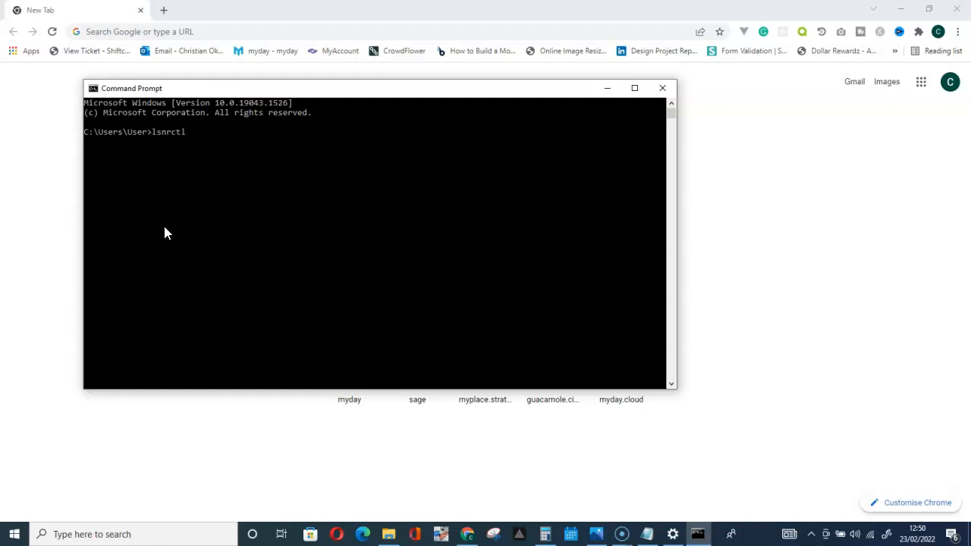
text(statu)
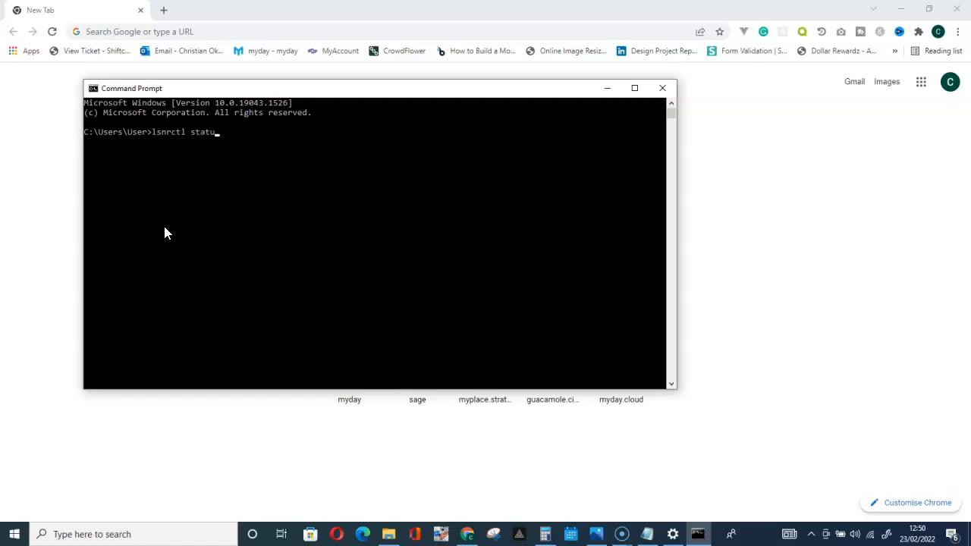
text(s)
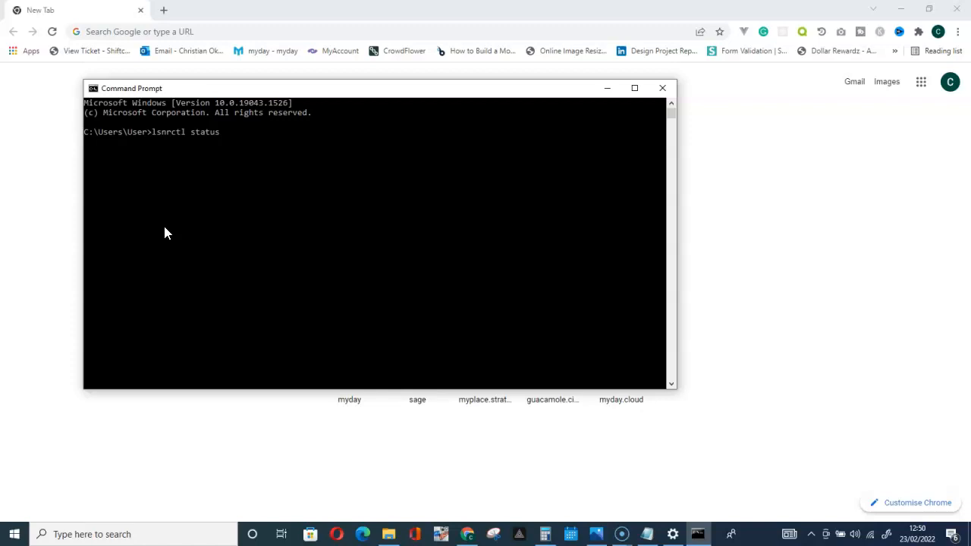
key(enter)
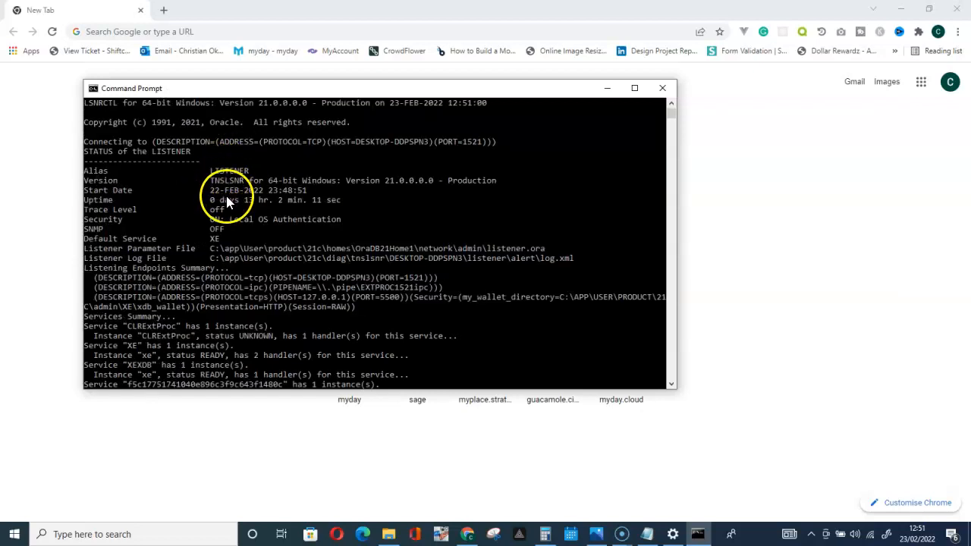
mouse_move(122, 249)
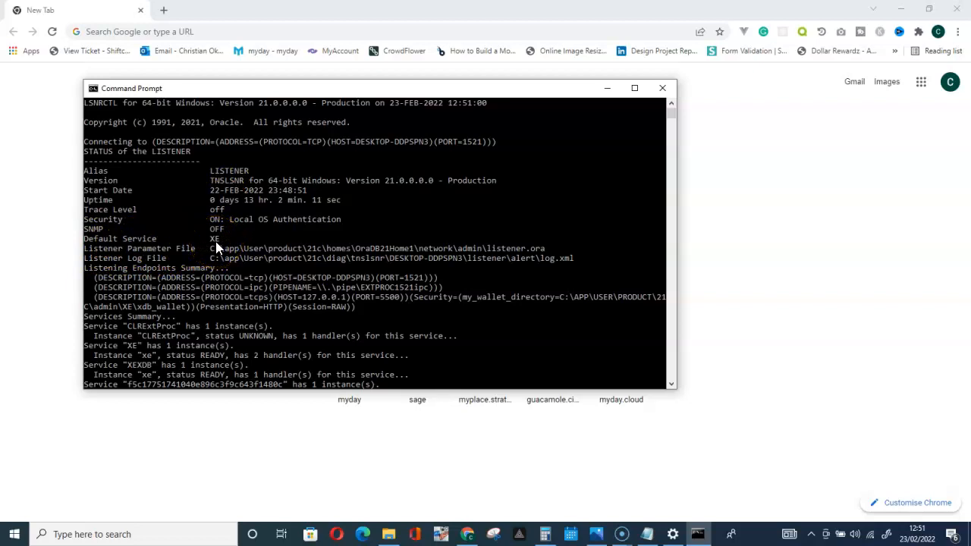
mouse_move(222, 242)
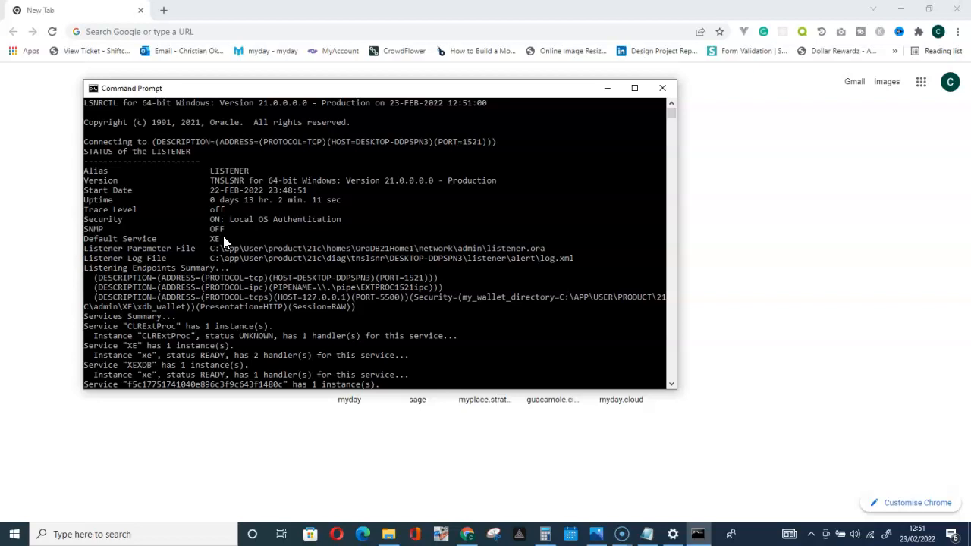
- Launch the Services console from Windows search and scroll to the Oracle entries
click(91, 534)
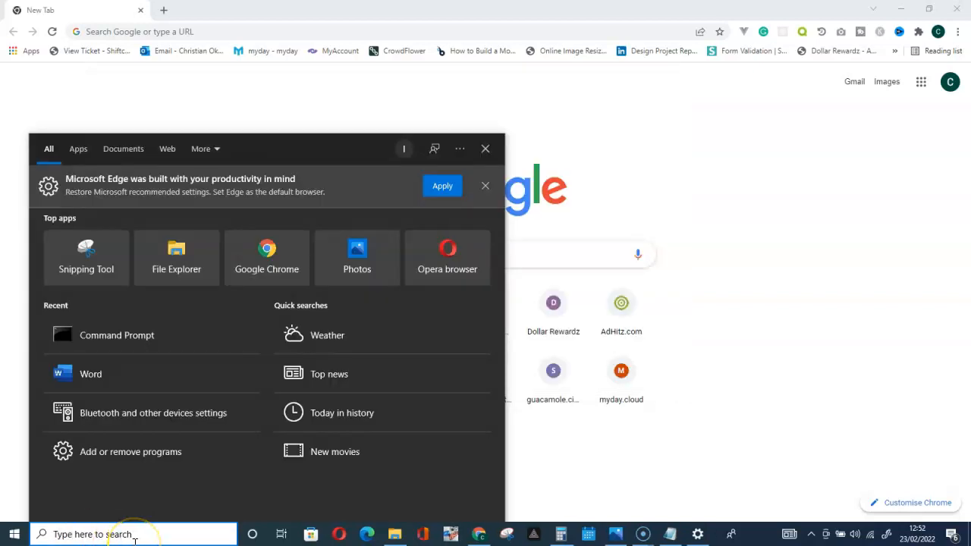
text(ser)
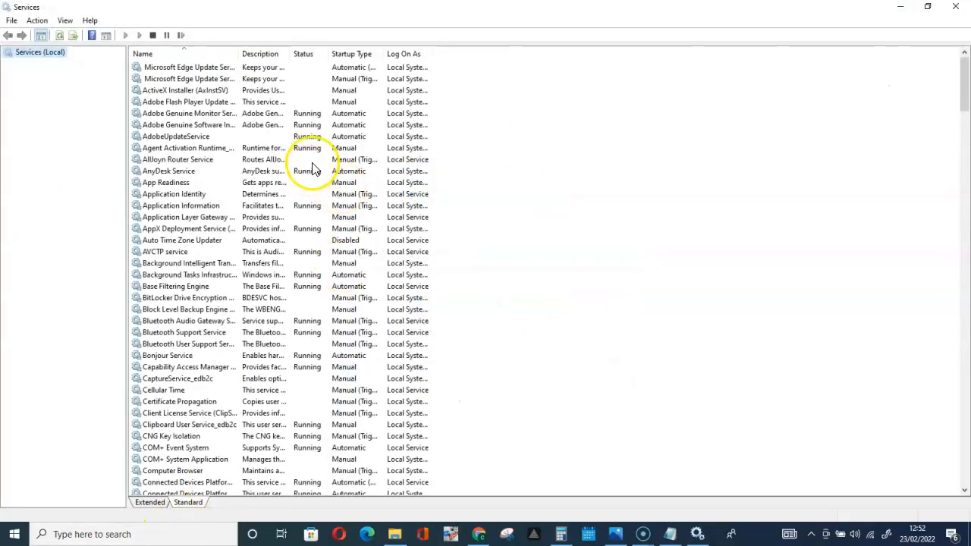
mouse_move(179, 103)
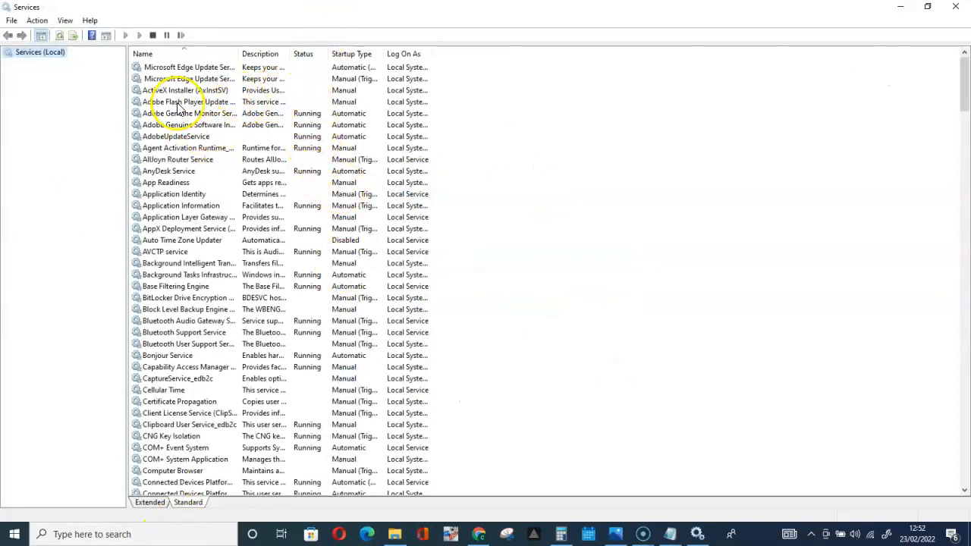
click(143, 53)
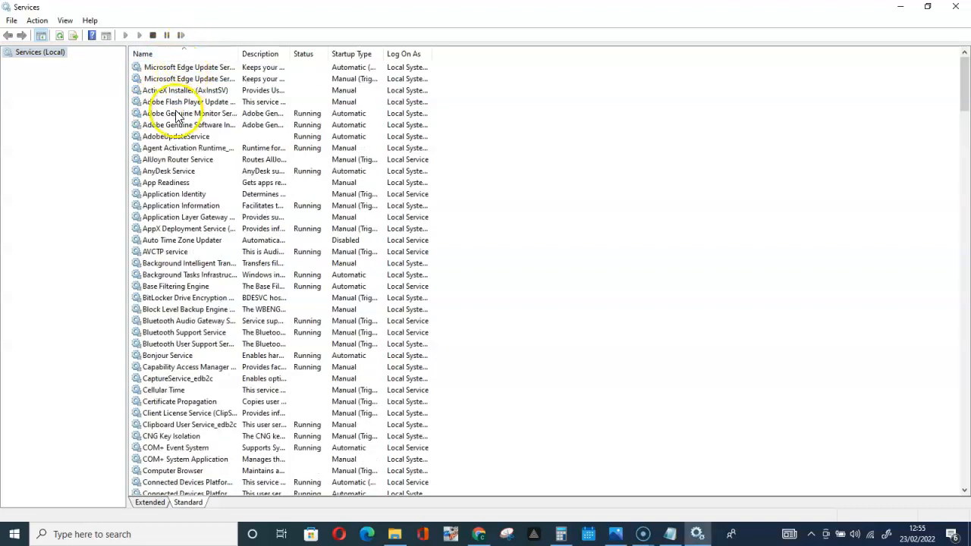
mouse_move(174, 125)
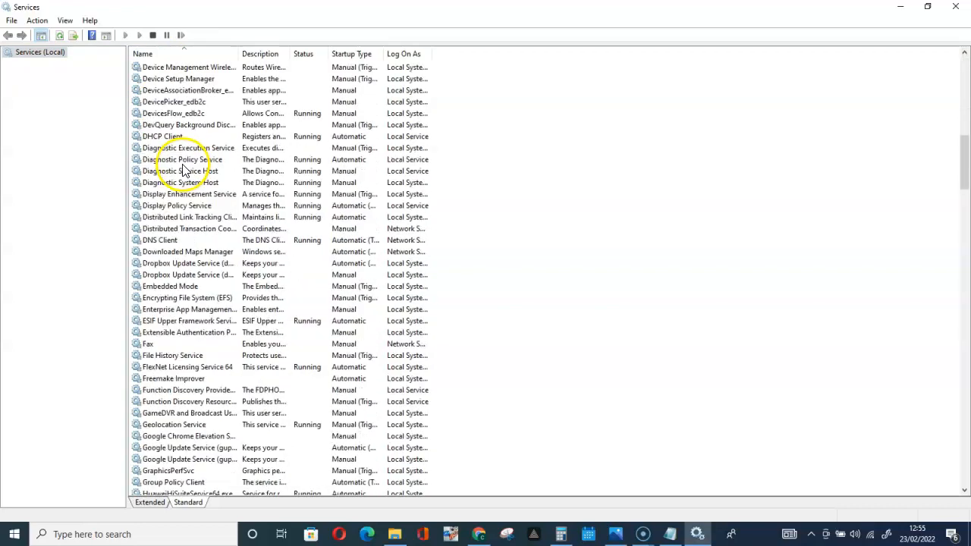
scroll(down, 3)
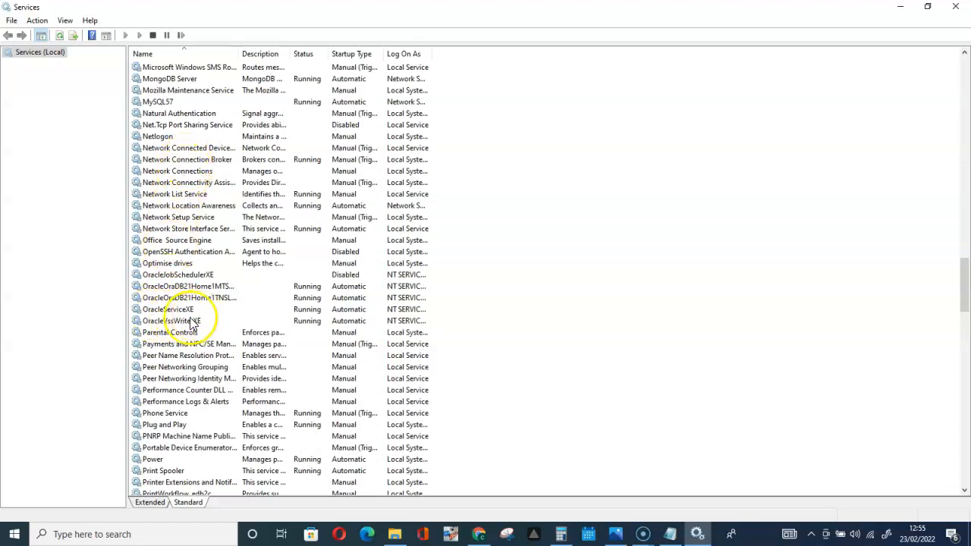
mouse_move(188, 320)
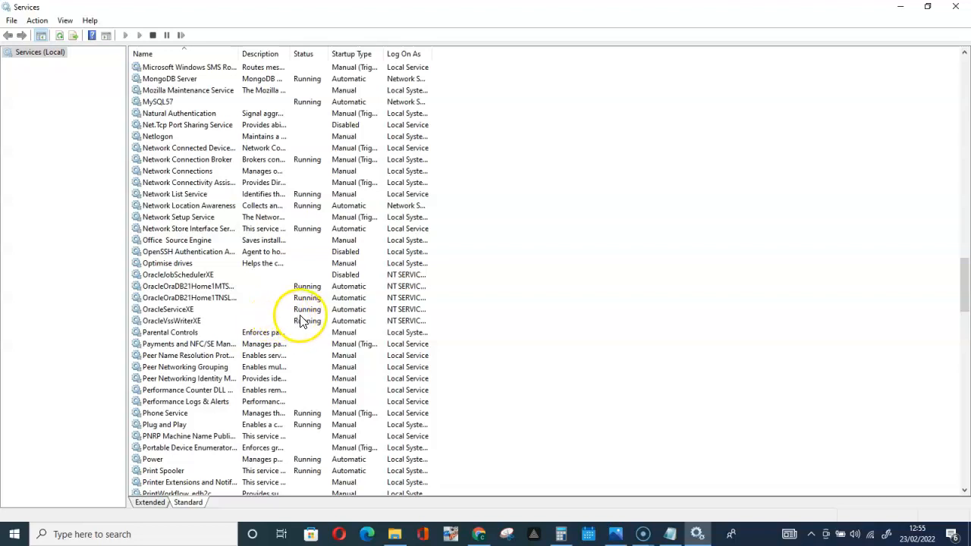
- Stop and restart OracleServiceXE from its context menu so it shows Running again
right_click(167, 310)
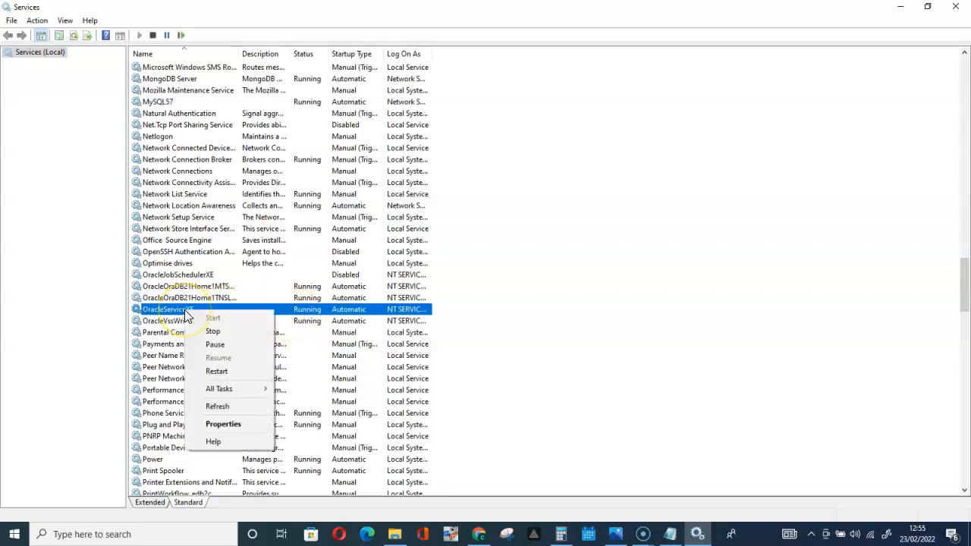
mouse_move(216, 331)
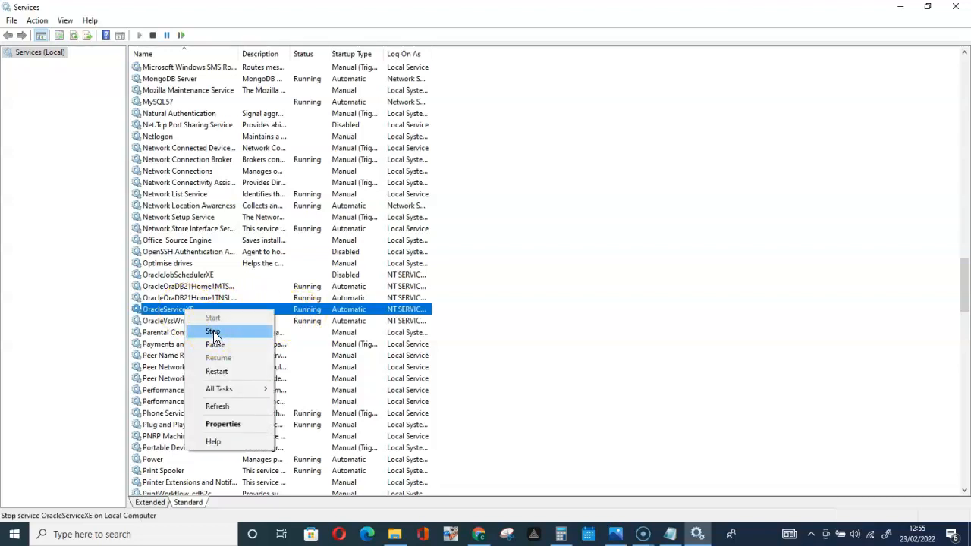
click(212, 331)
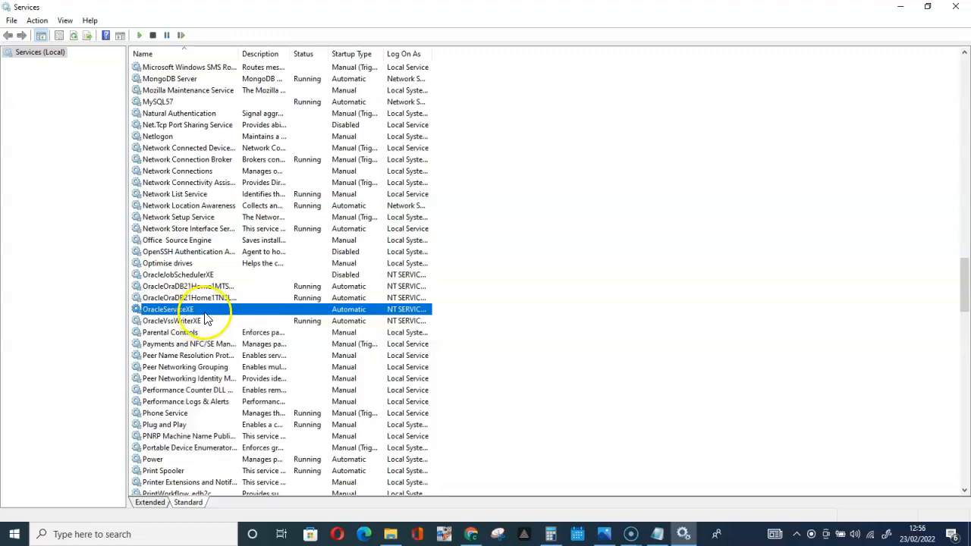
right_click(182, 309)
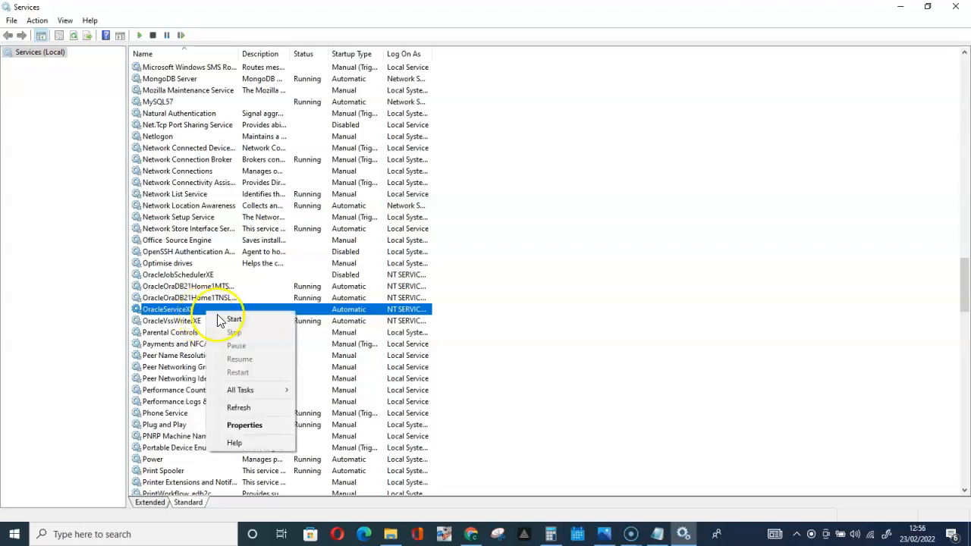
click(233, 318)
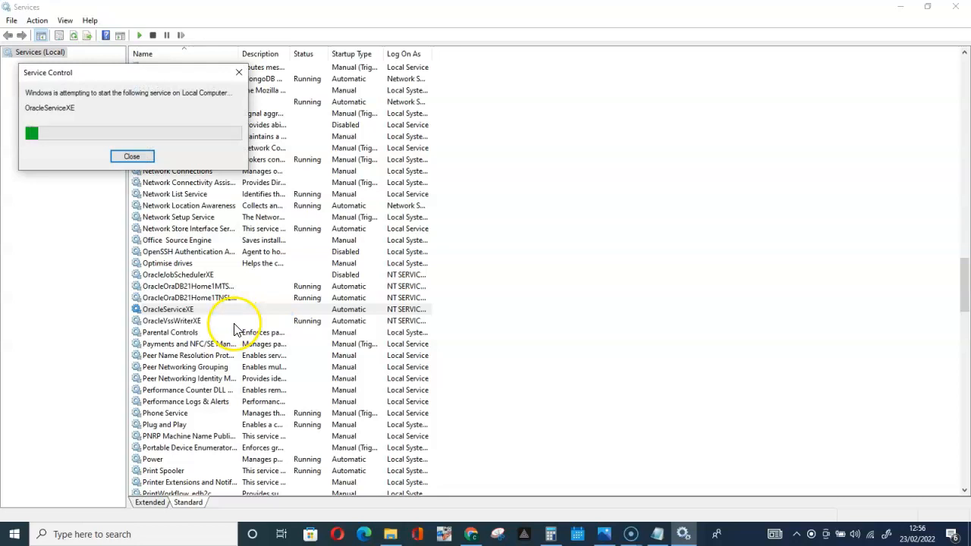
click(131, 156)
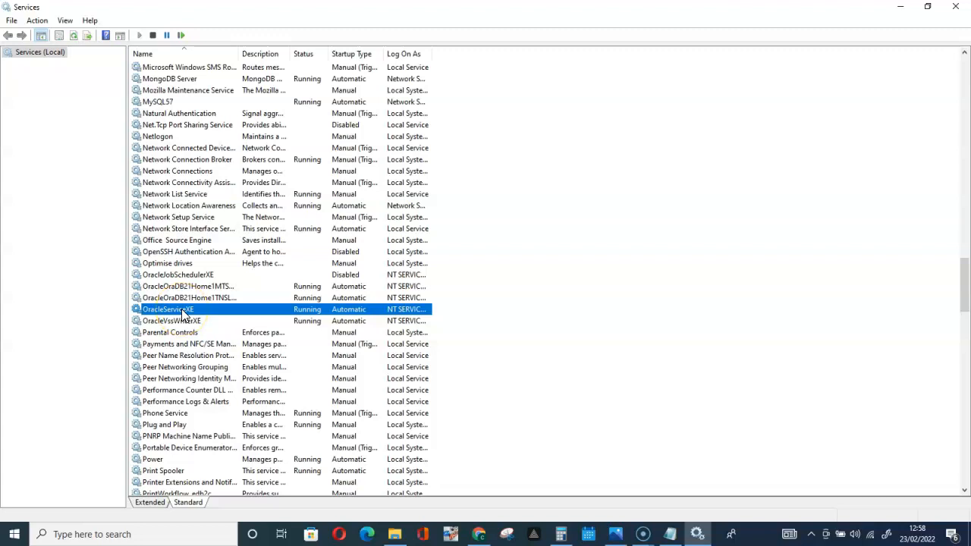
right_click(182, 310)
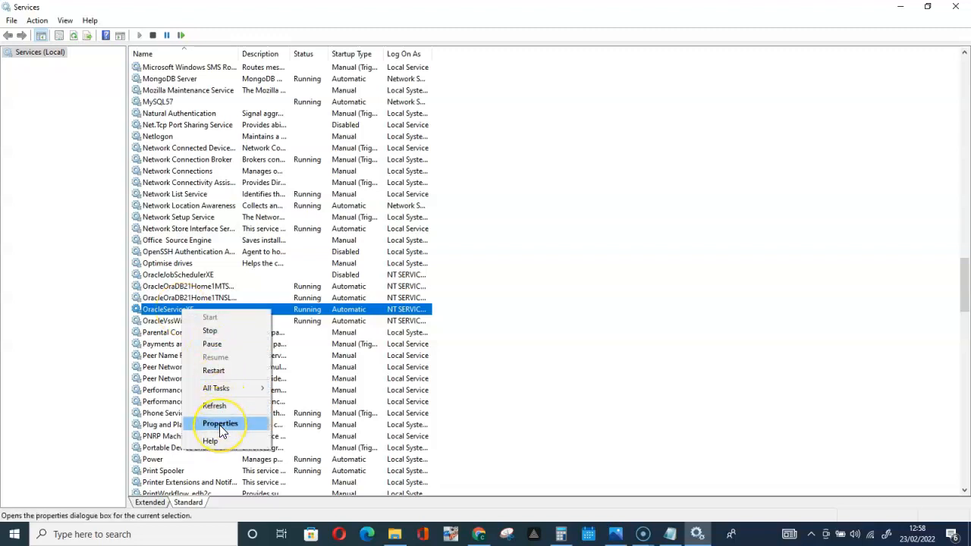
click(220, 424)
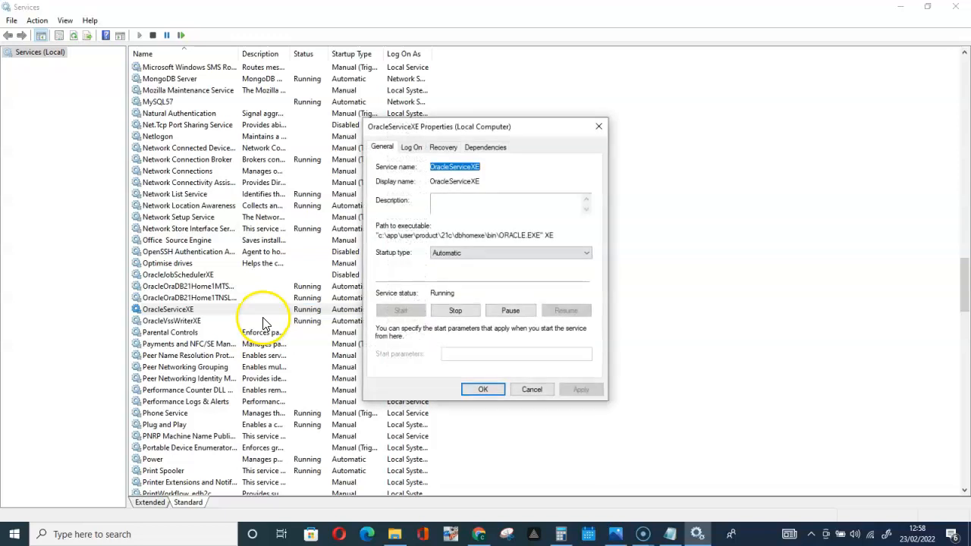
mouse_move(382, 272)
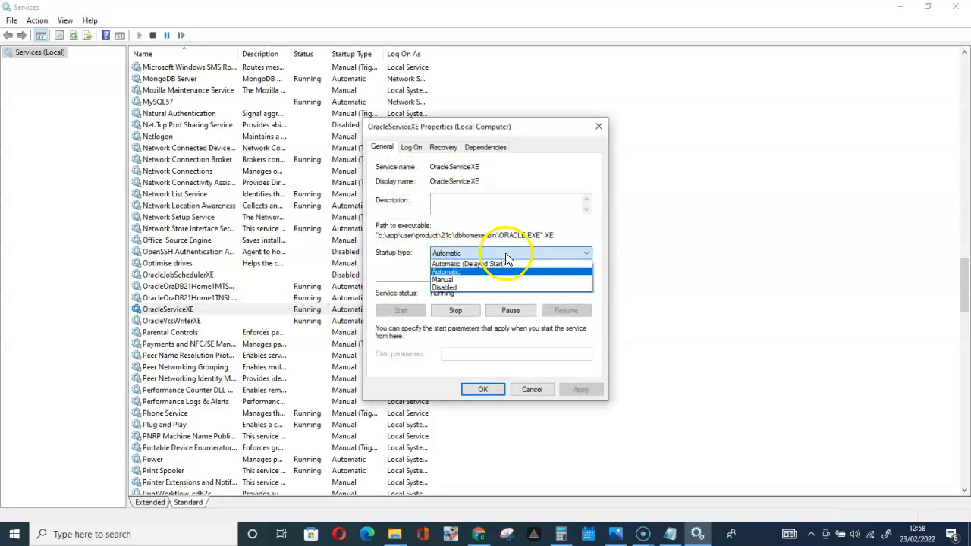
mouse_move(464, 279)
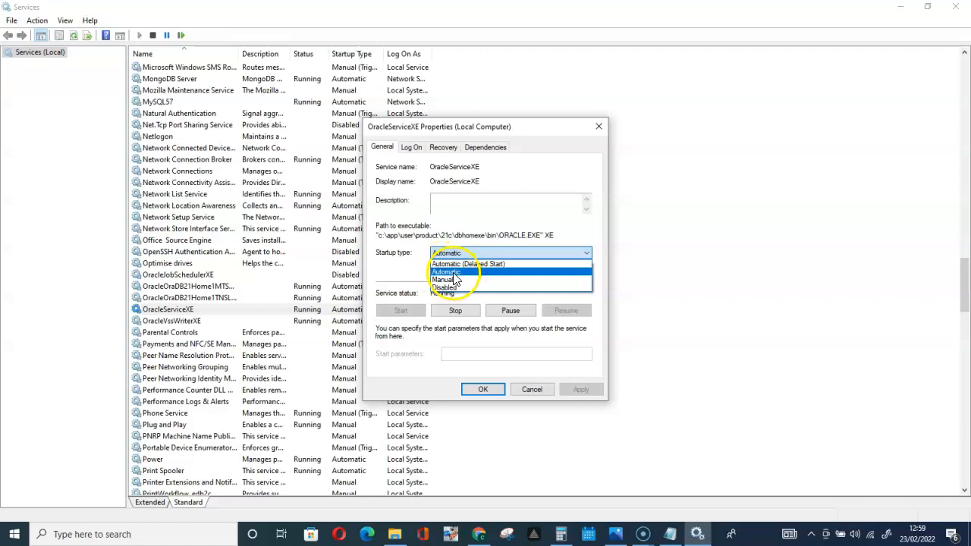
click(482, 389)
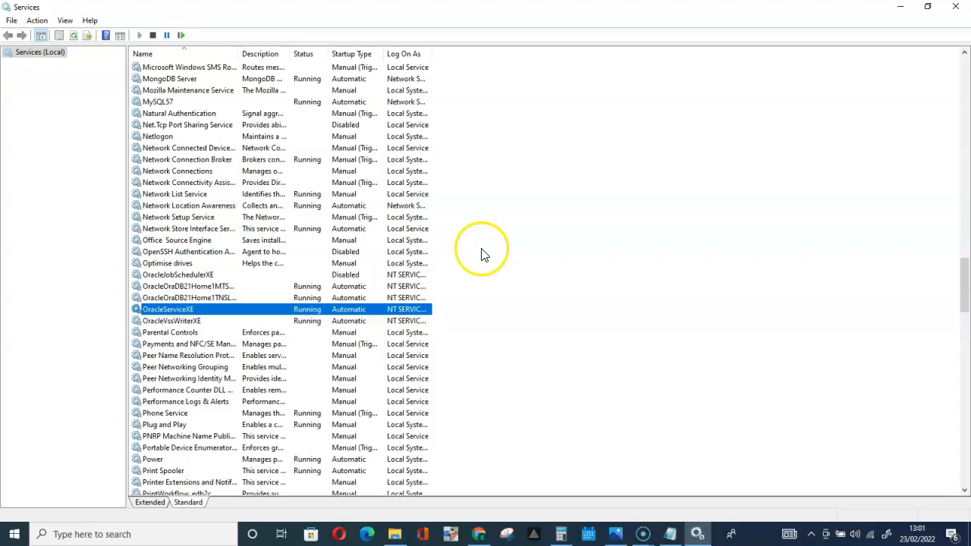
mouse_move(955, 9)
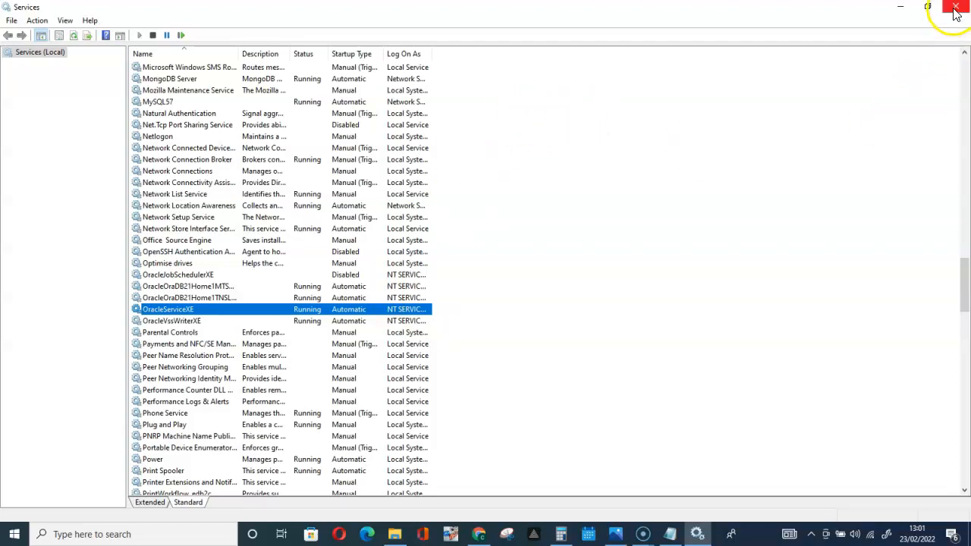
- Close Services and search Windows for 'prog' to find Add or remove programs
click(956, 6)
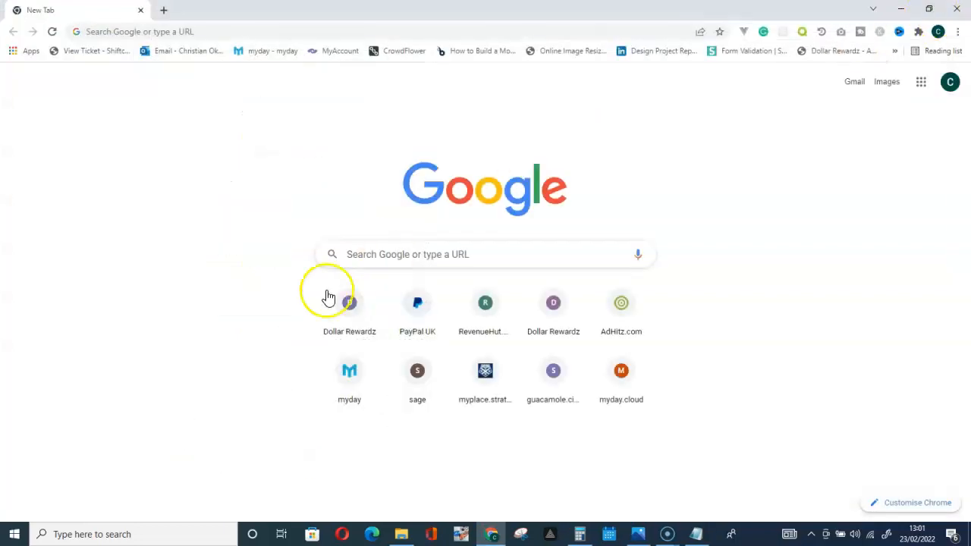
click(76, 534)
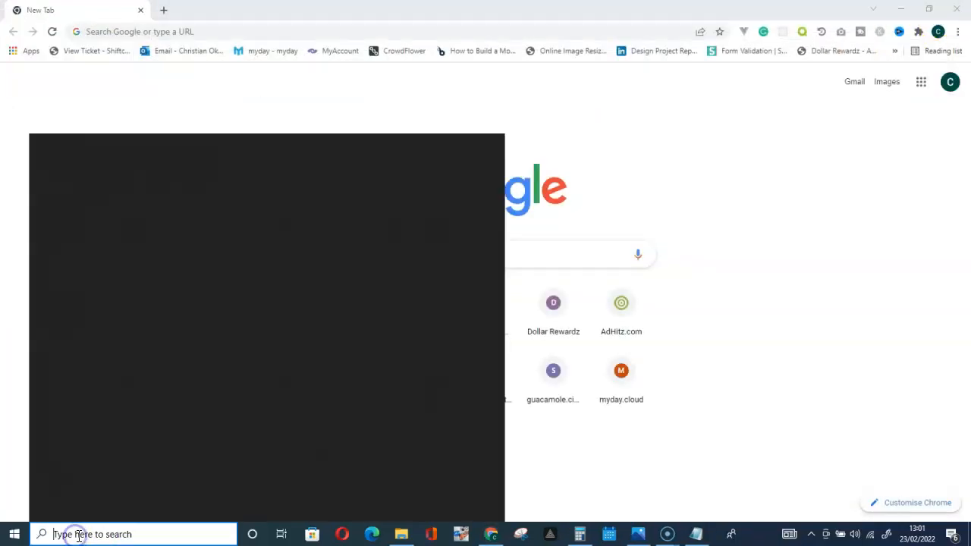
text(app & browser control)
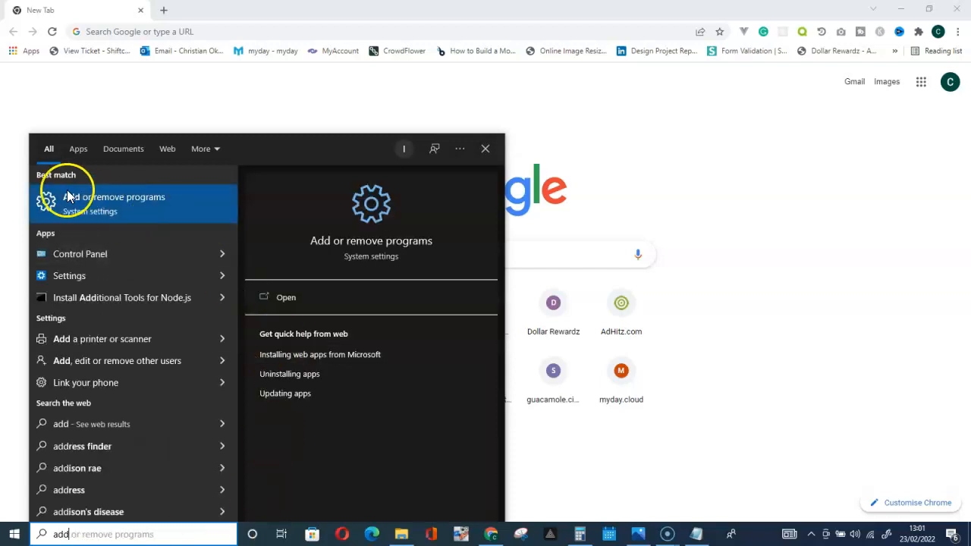
mouse_move(145, 212)
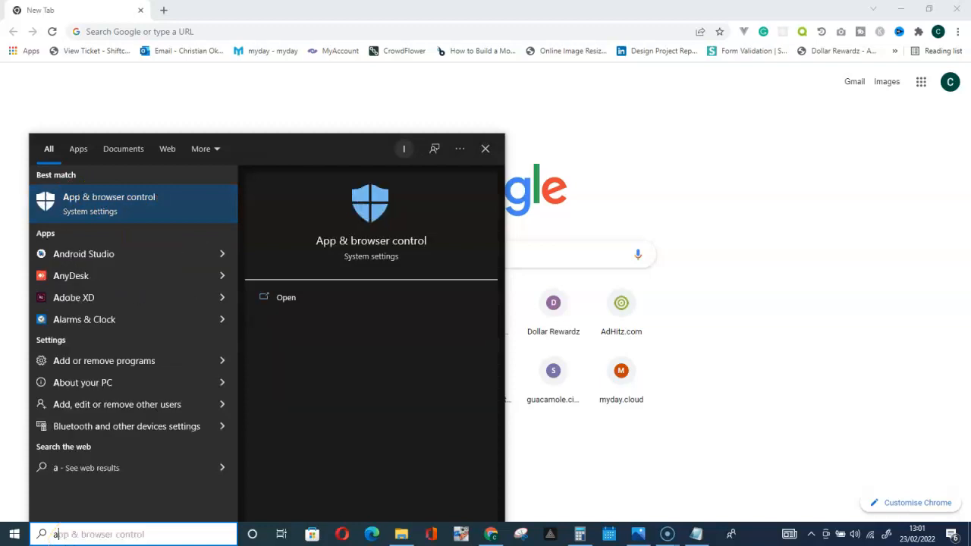
text(prog)
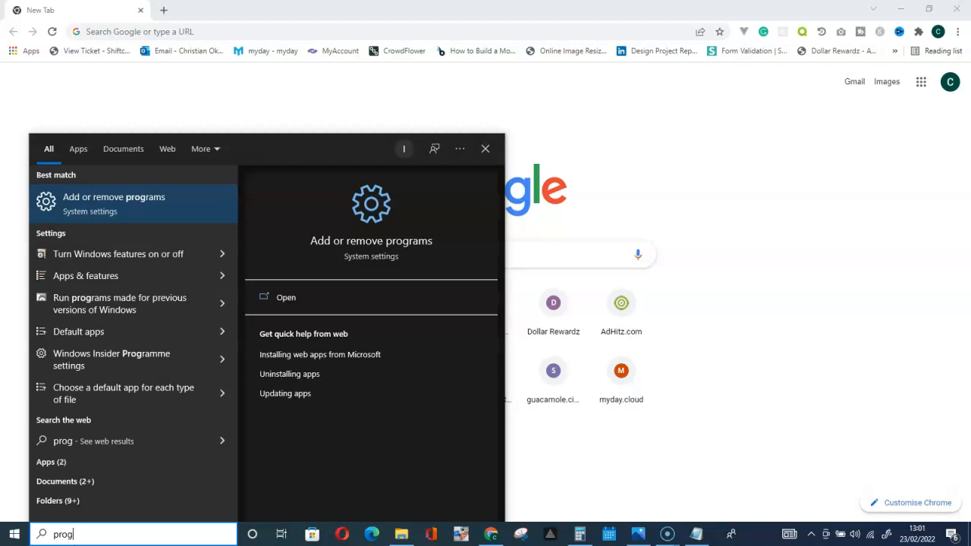
mouse_move(106, 240)
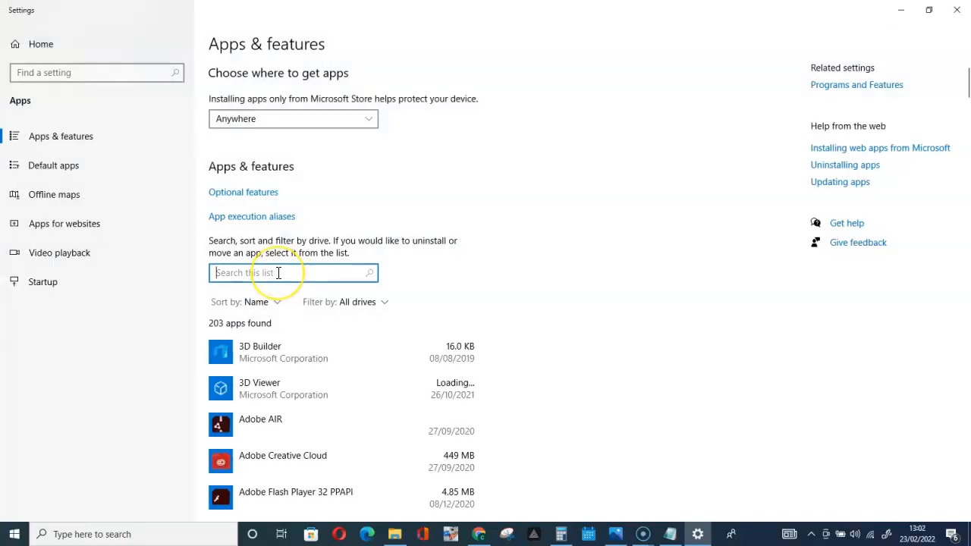
- Filter Apps & features by 'oracle' to list Oracle Database 21c Express Edition
text(oracle)
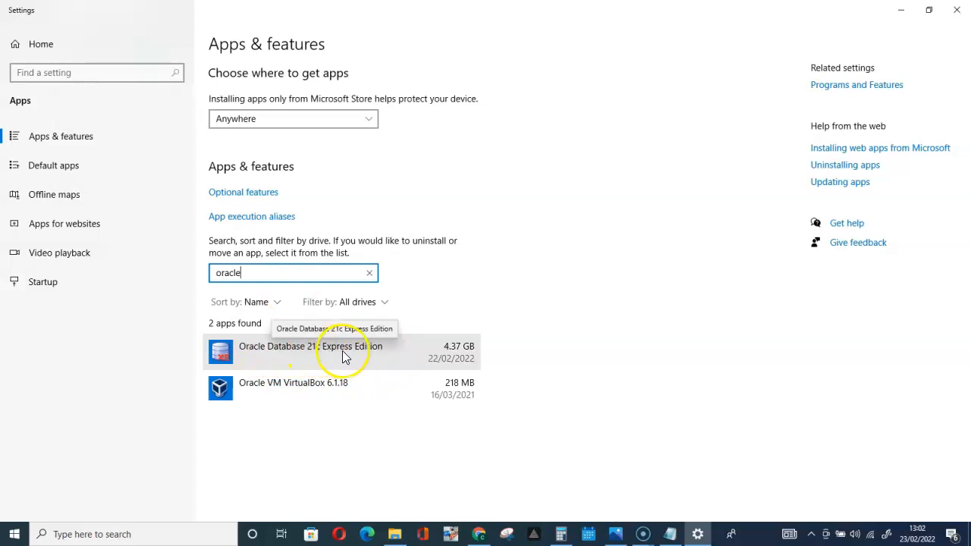
mouse_move(398, 358)
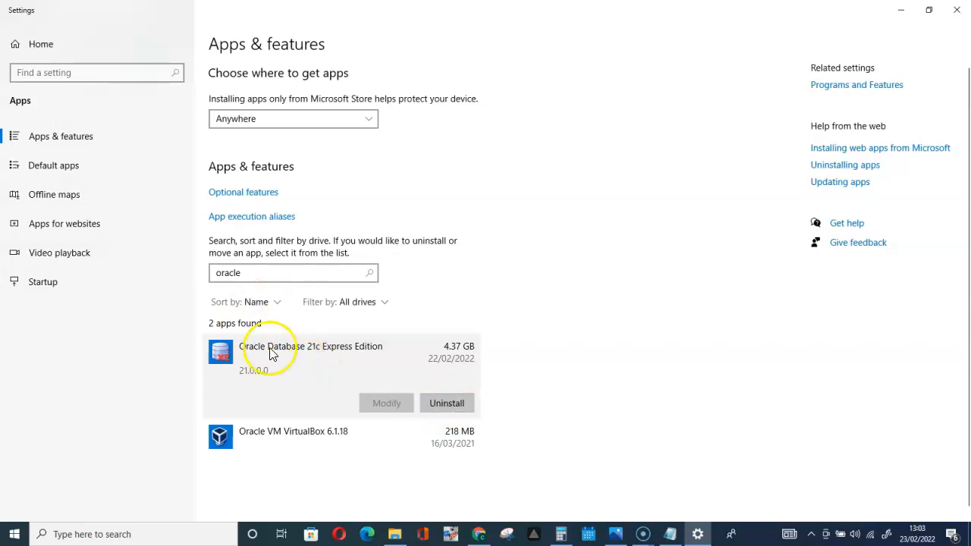
mouse_move(325, 370)
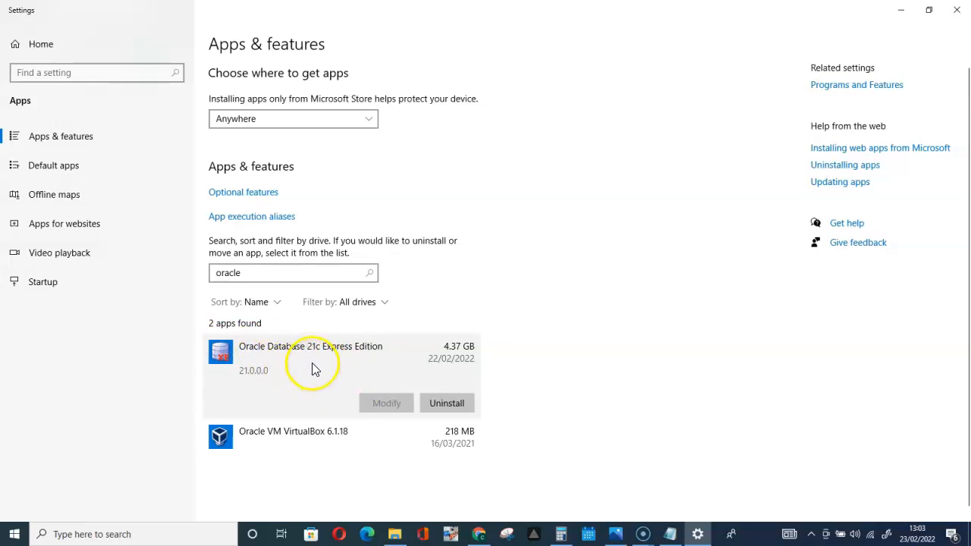
mouse_move(336, 364)
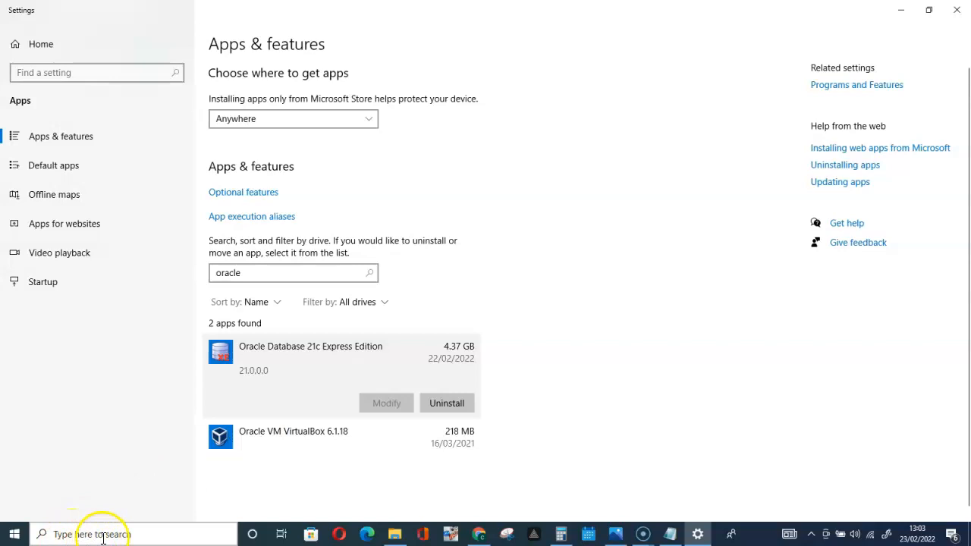
- Search Windows for 'cm' to bring up Command Prompt as the best match
click(104, 534)
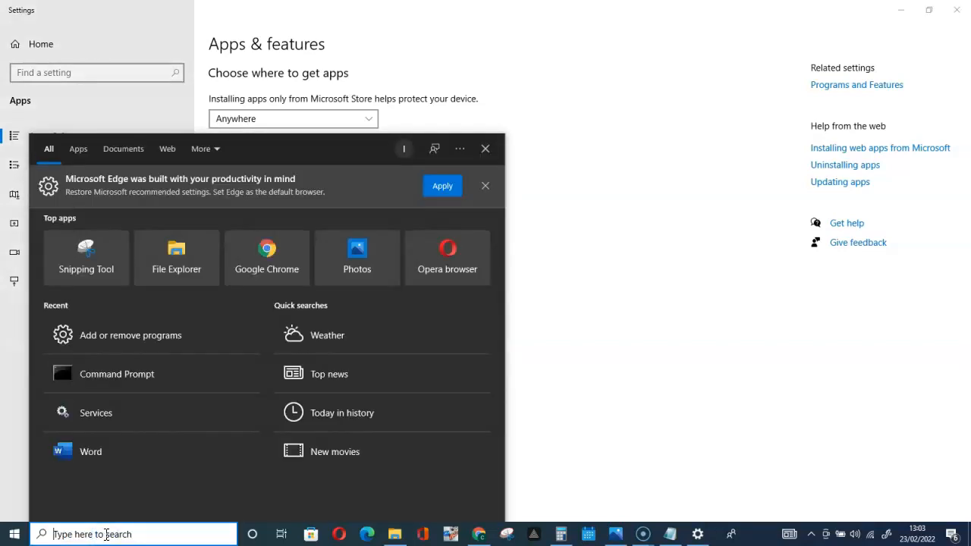
text(cm)
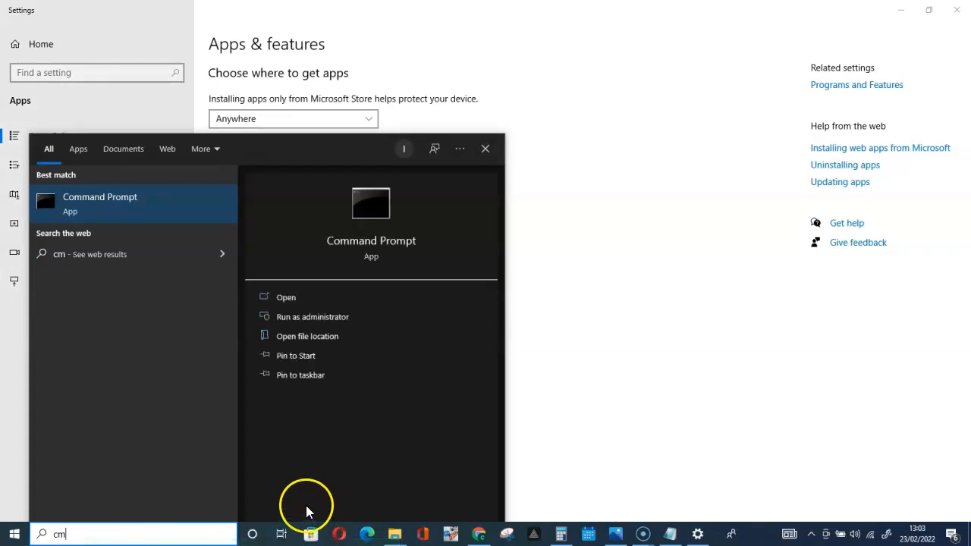
mouse_move(109, 204)
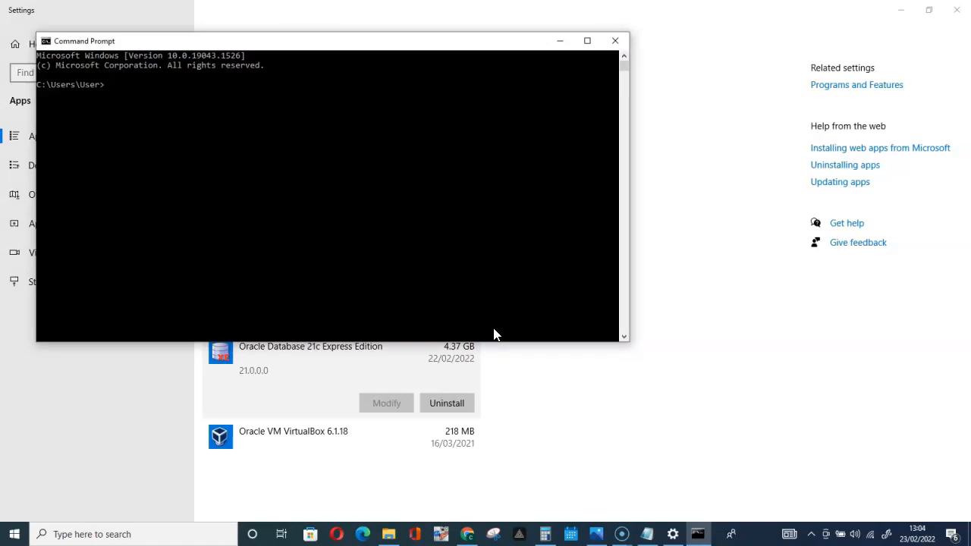
- Run sc delete OracleServiceXE, get 'Access is denied', and close the unprivileged prompt
text(sc del)
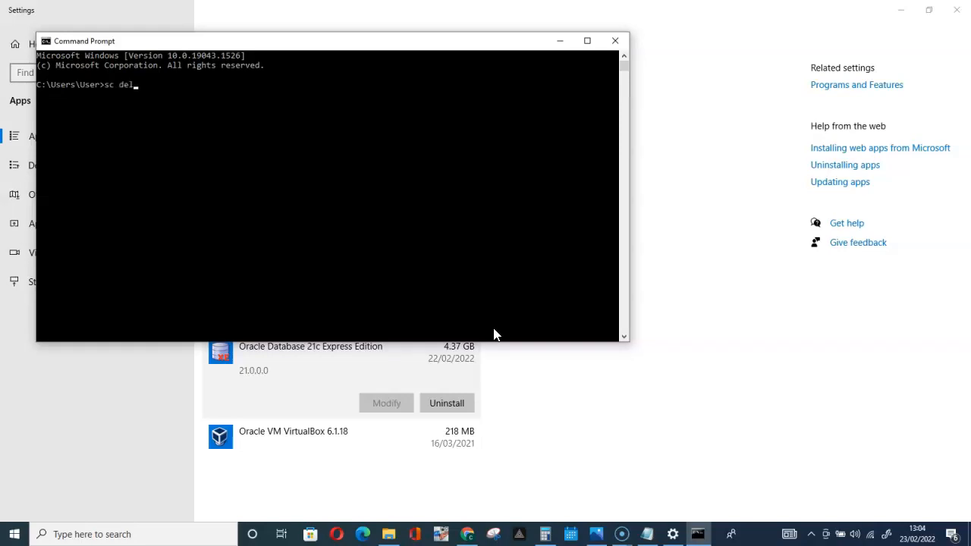
text(ete)
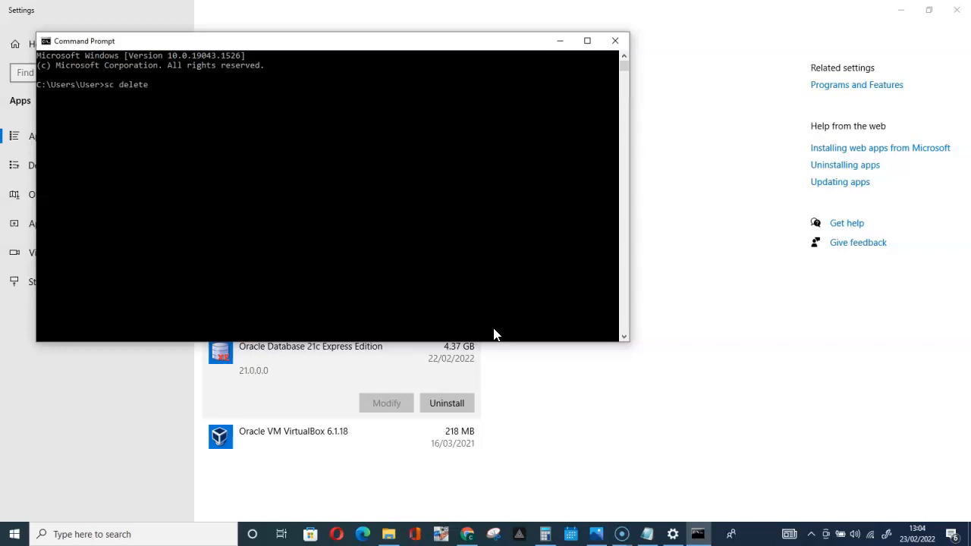
text(Orac)
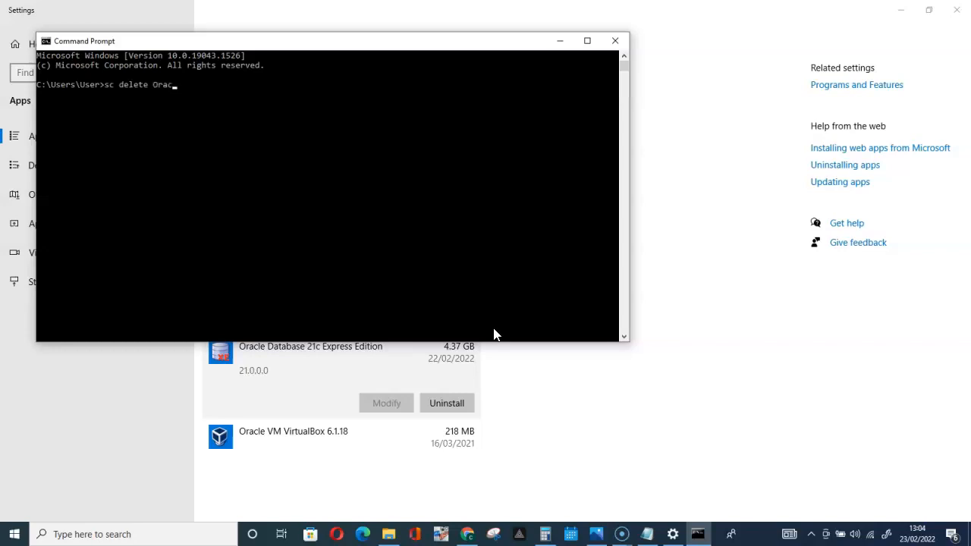
text(l)
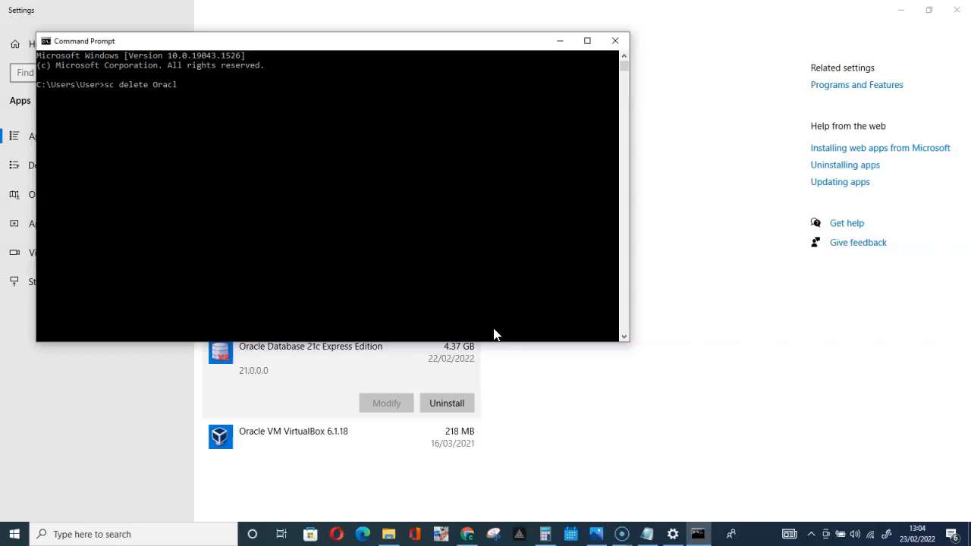
text(eS)
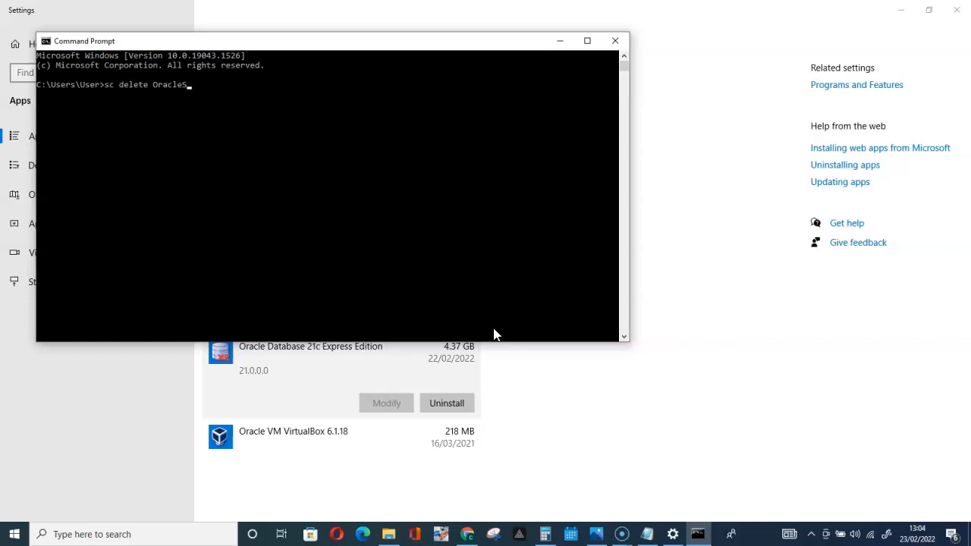
text(erv)
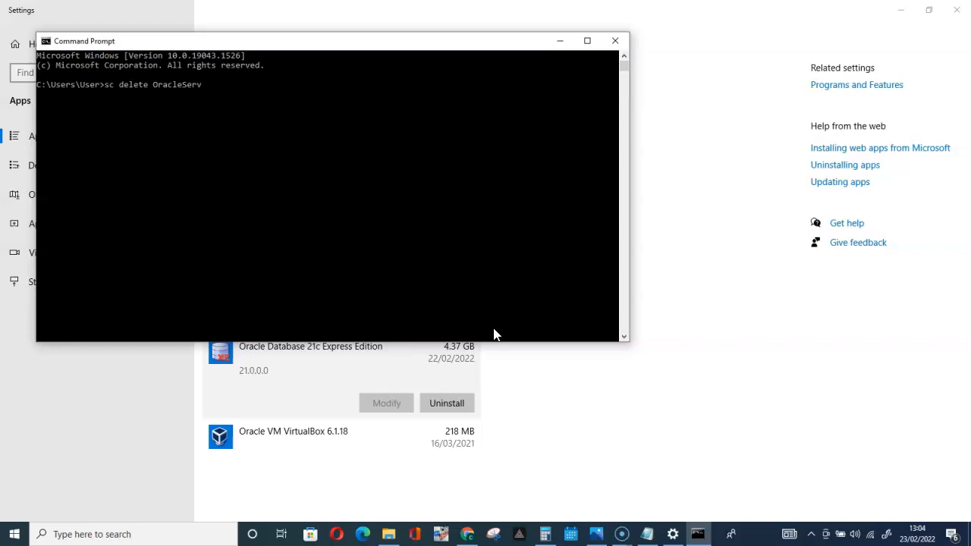
text(ice)
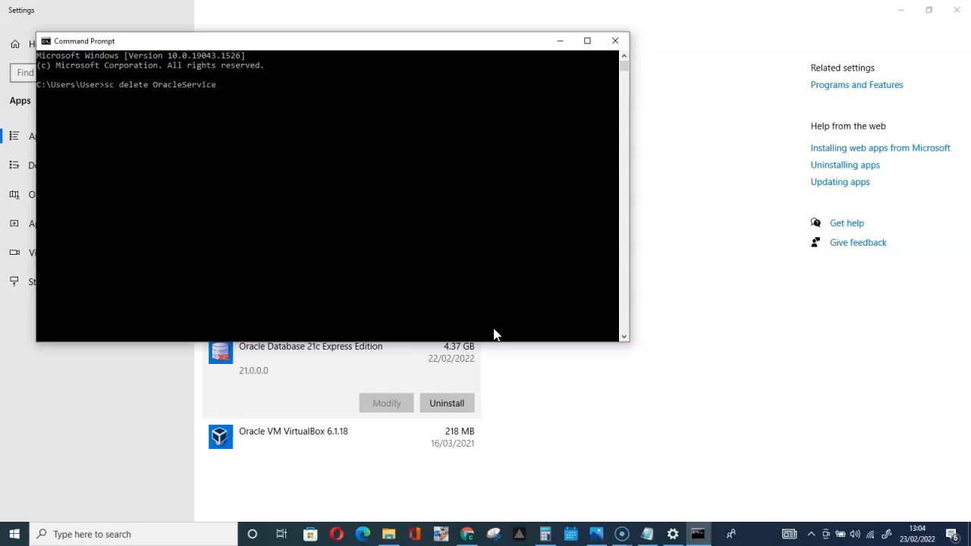
text(XE)
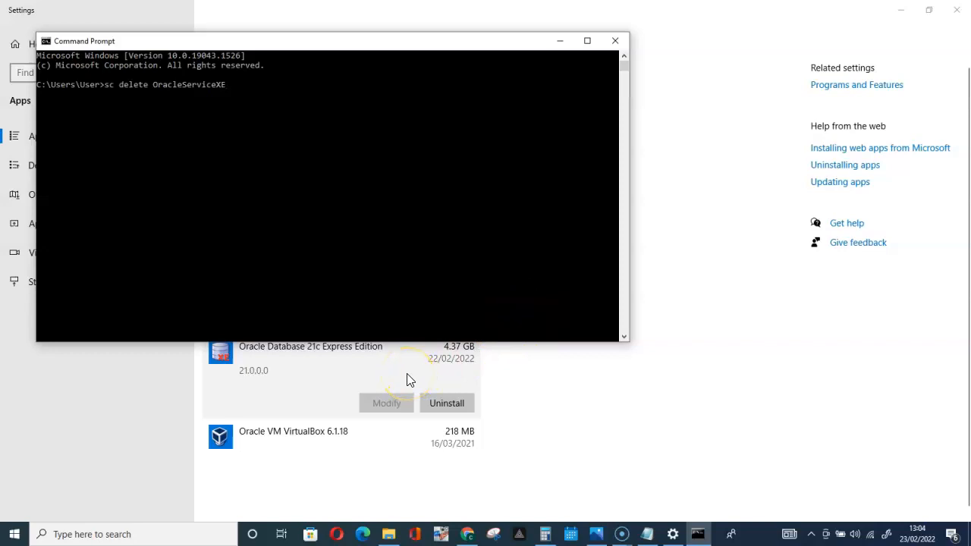
key(Enter)
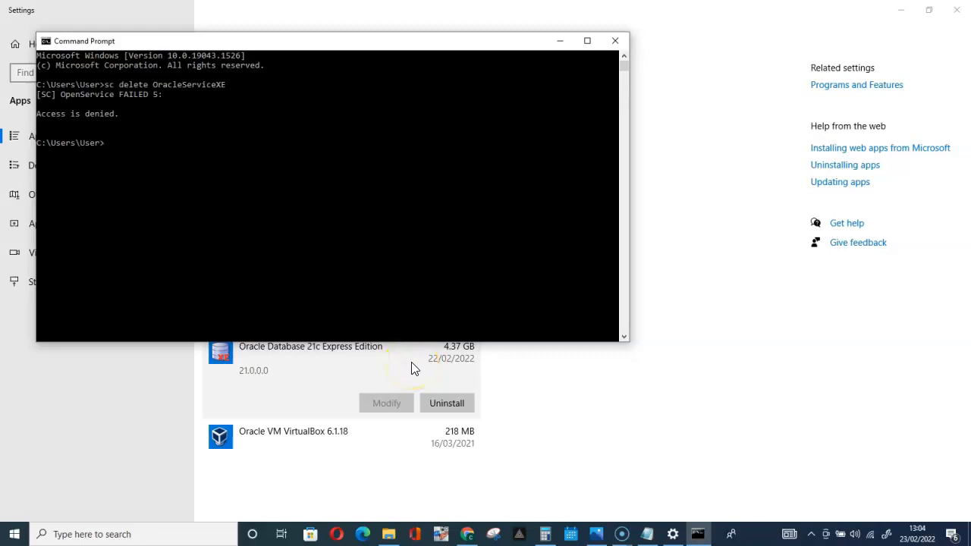
click(615, 40)
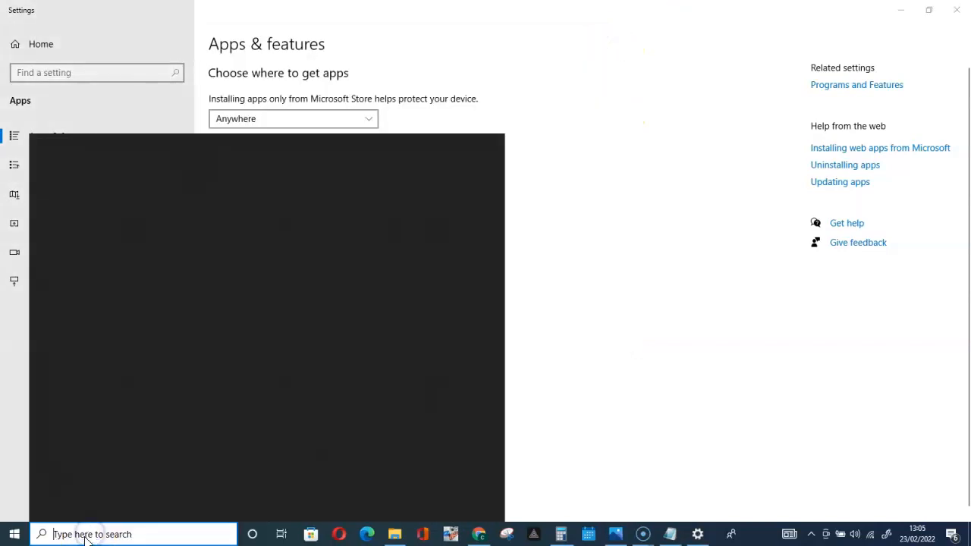
- Search for 'CM' and launch Command Prompt with Run as administrator
click(134, 534)
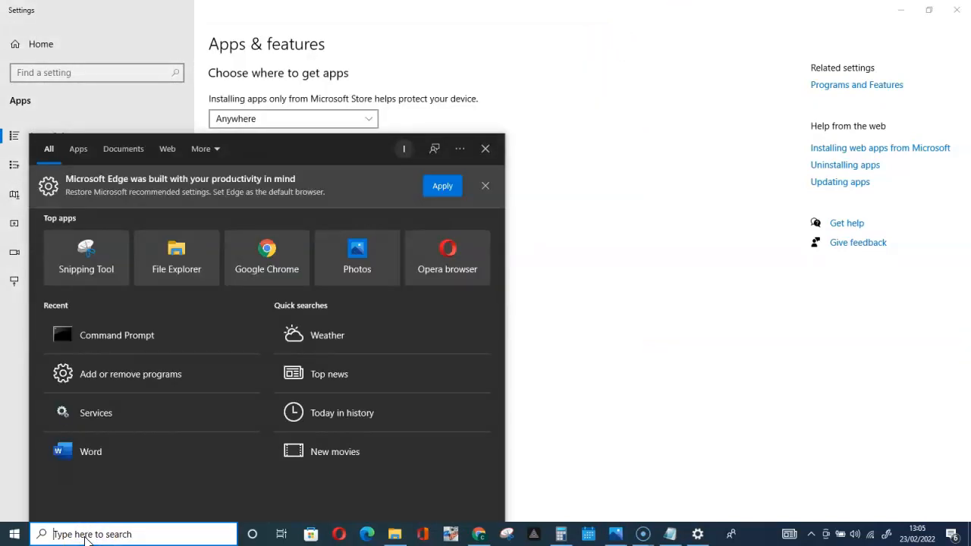
text(CM)
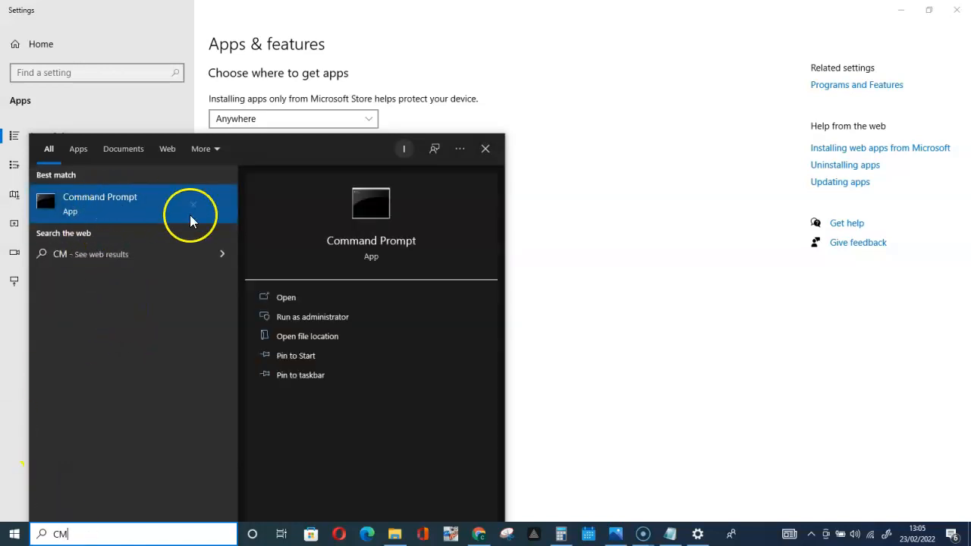
mouse_move(313, 317)
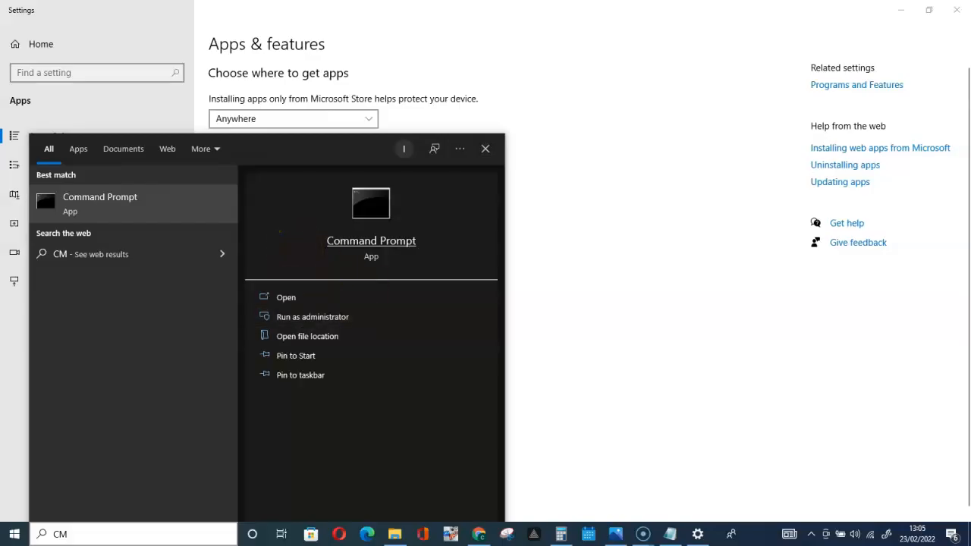
click(313, 317)
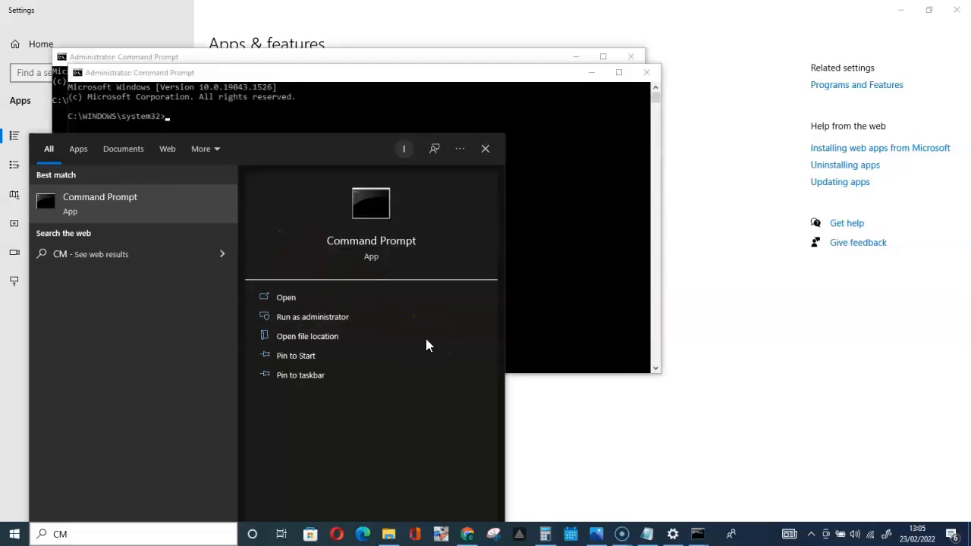
click(508, 148)
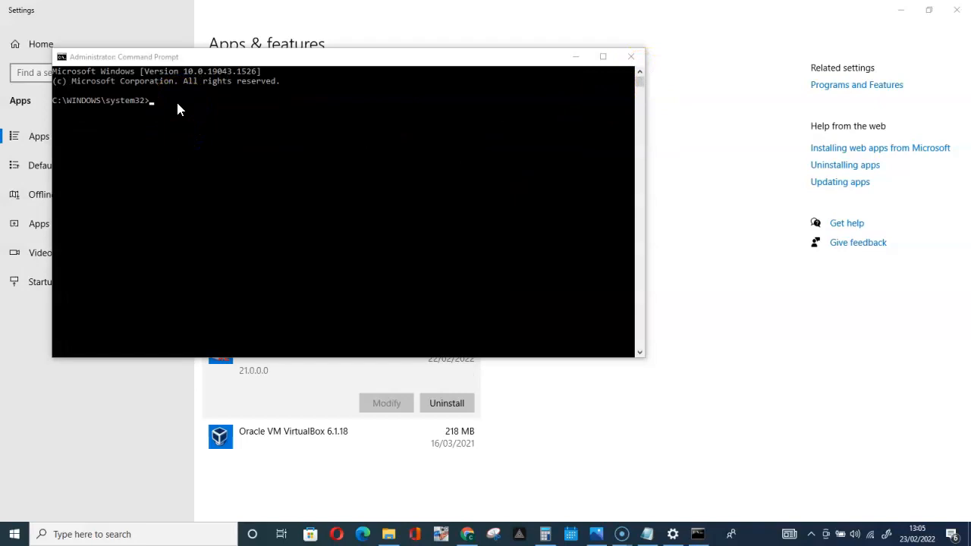
- Run sc delete OracleServiceXE in the admin prompt to get DeleteService SUCCESS
click(188, 98)
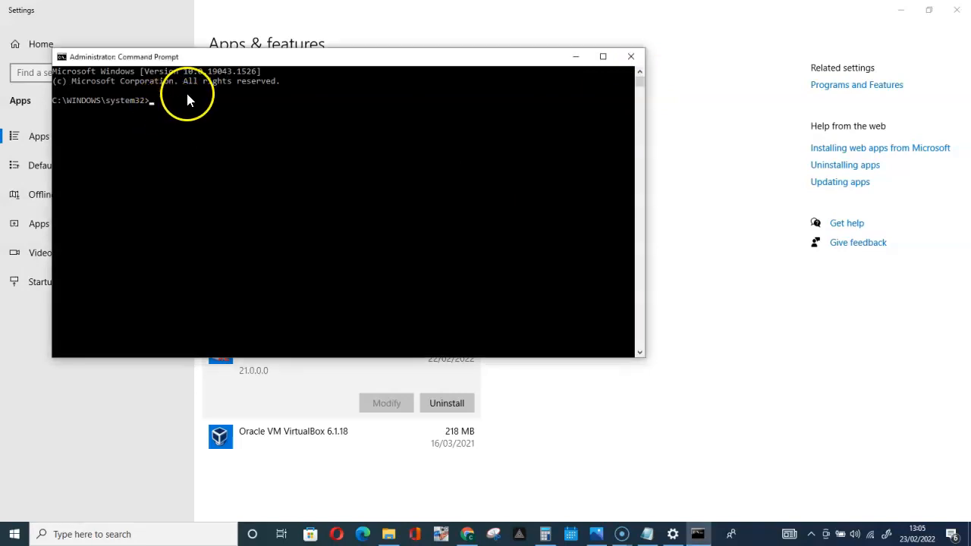
text(S)
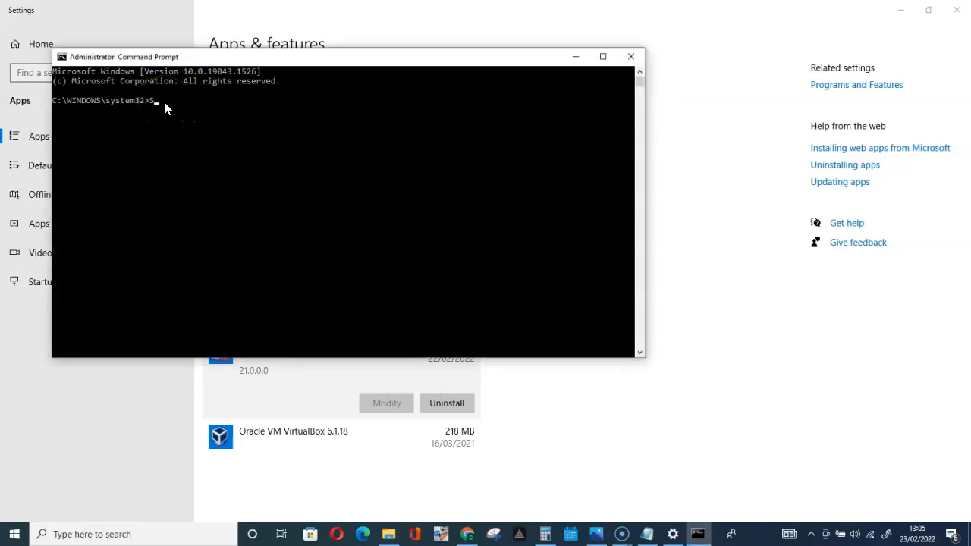
text(C)
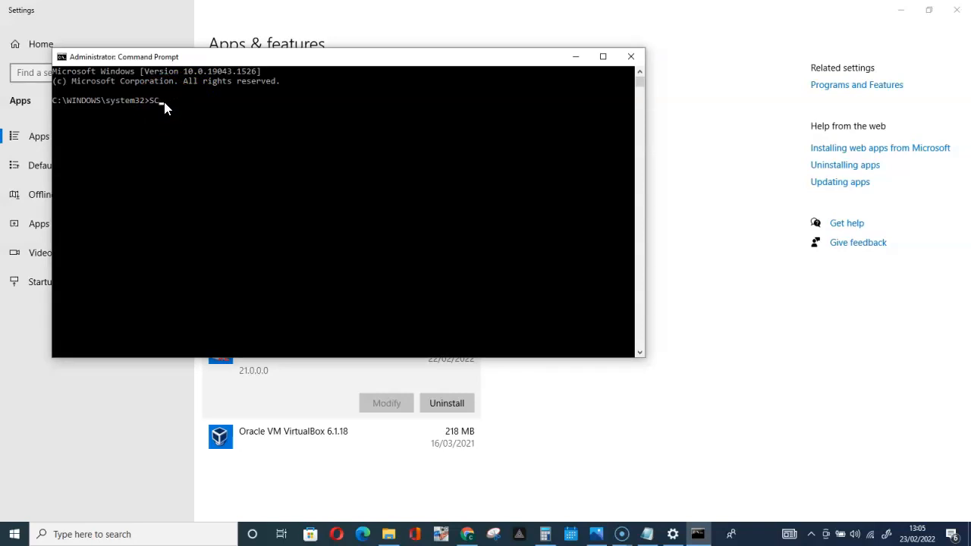
key(Backspace)
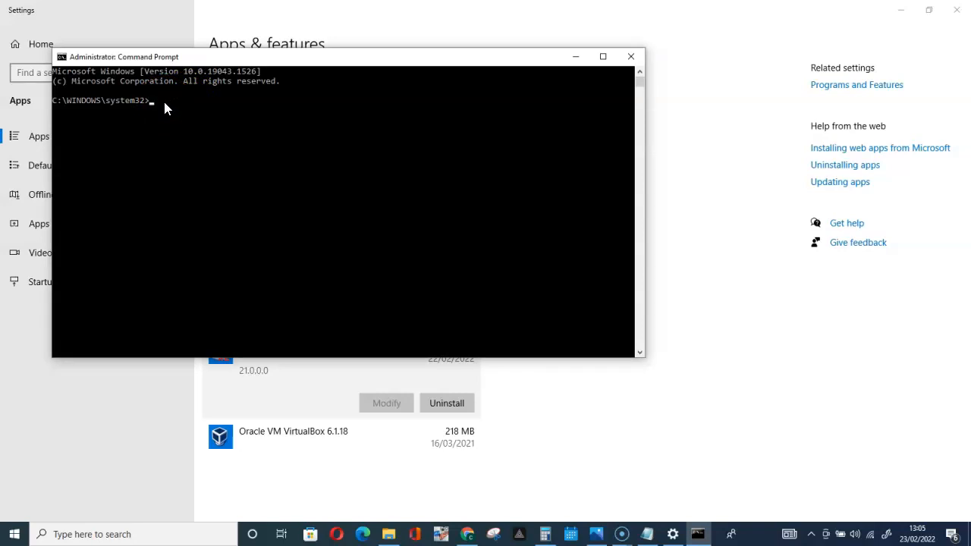
text(sc)
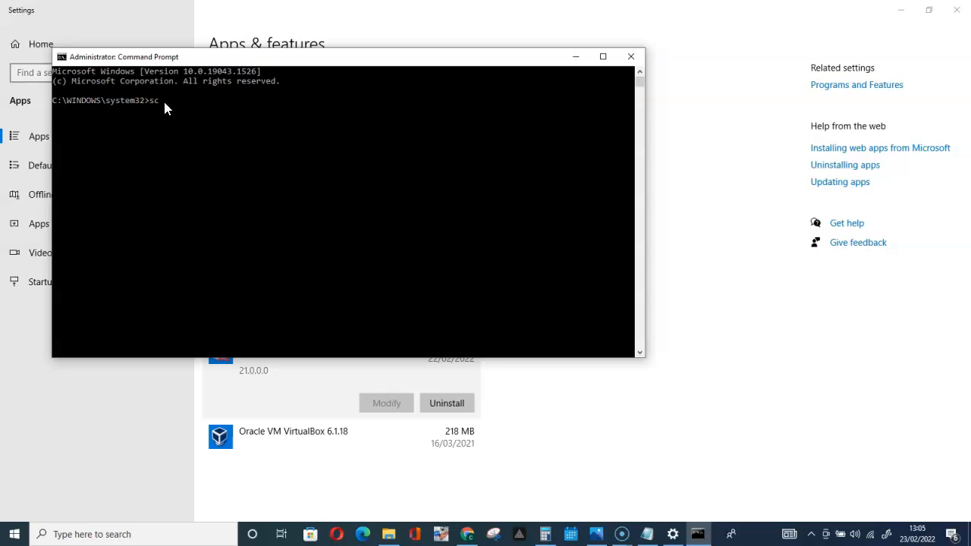
text(delete)
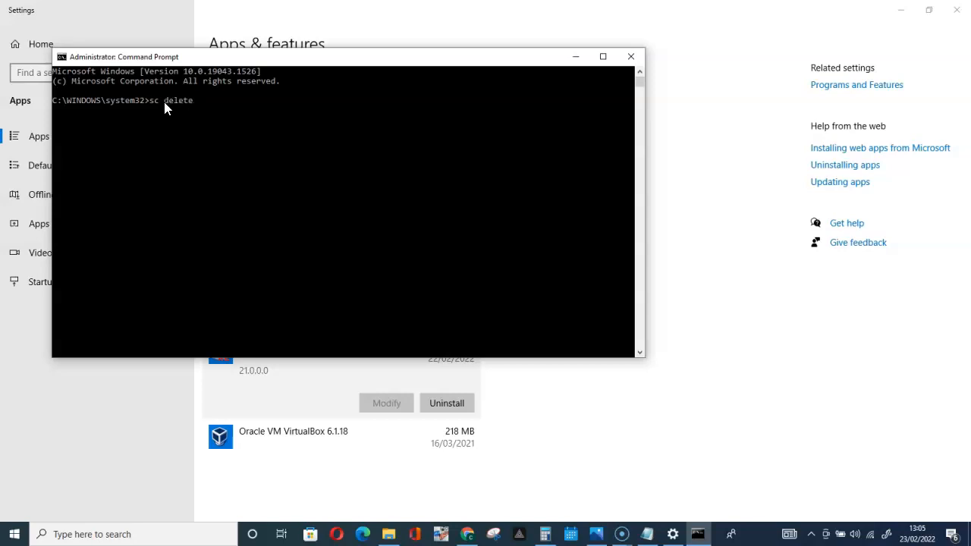
text(O)
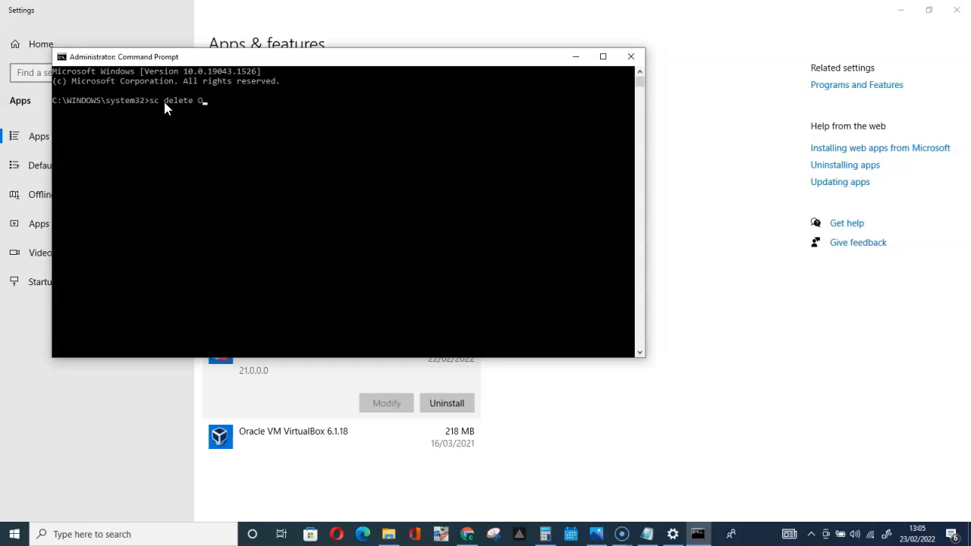
text(ra)
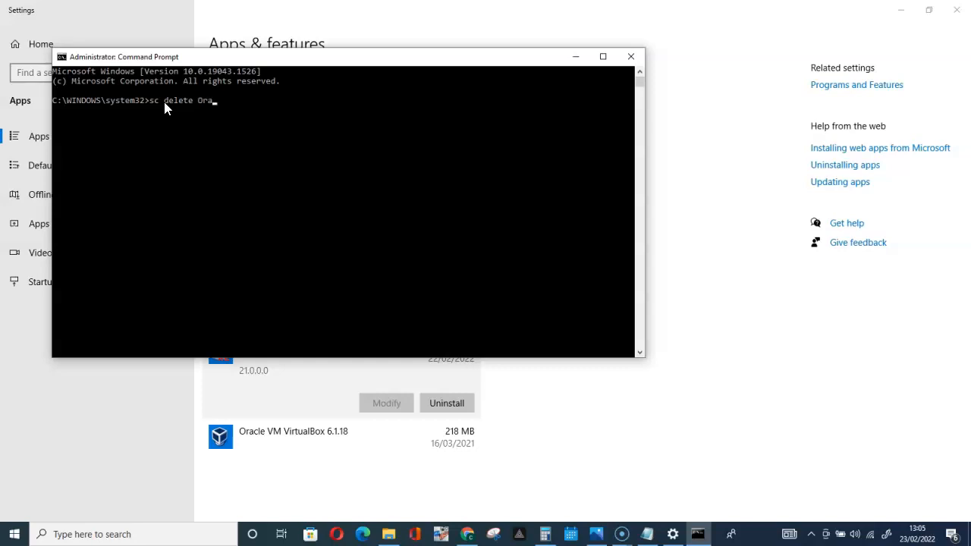
text(cl)
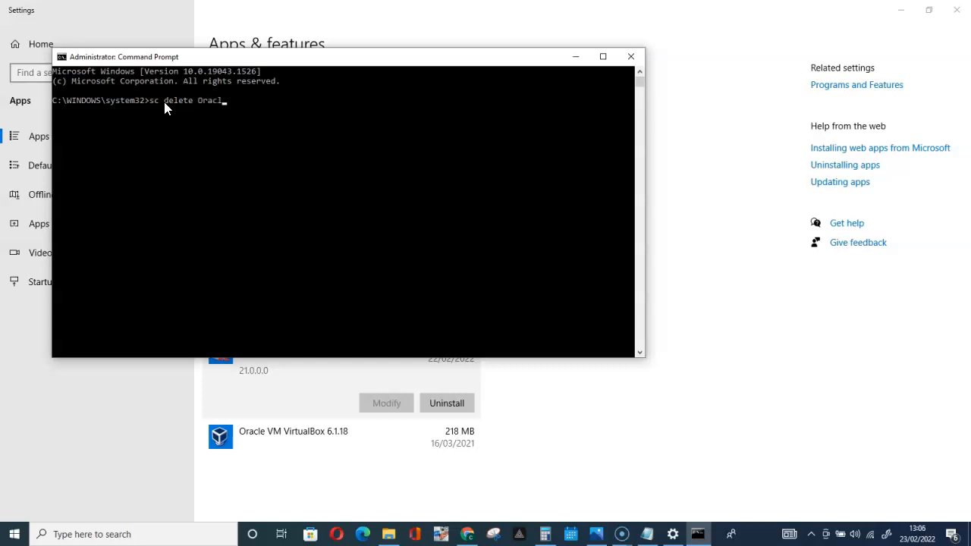
text(eServiceX)
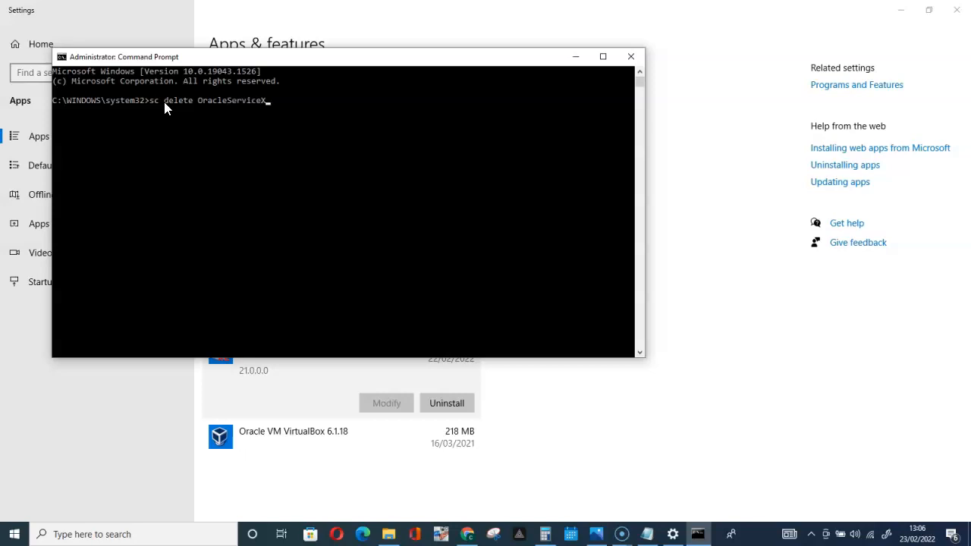
key(Enter)
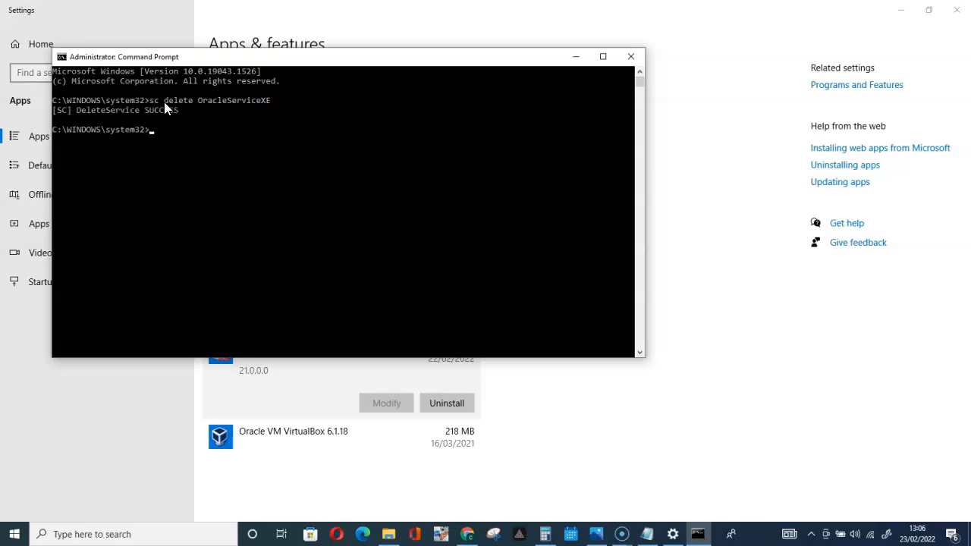